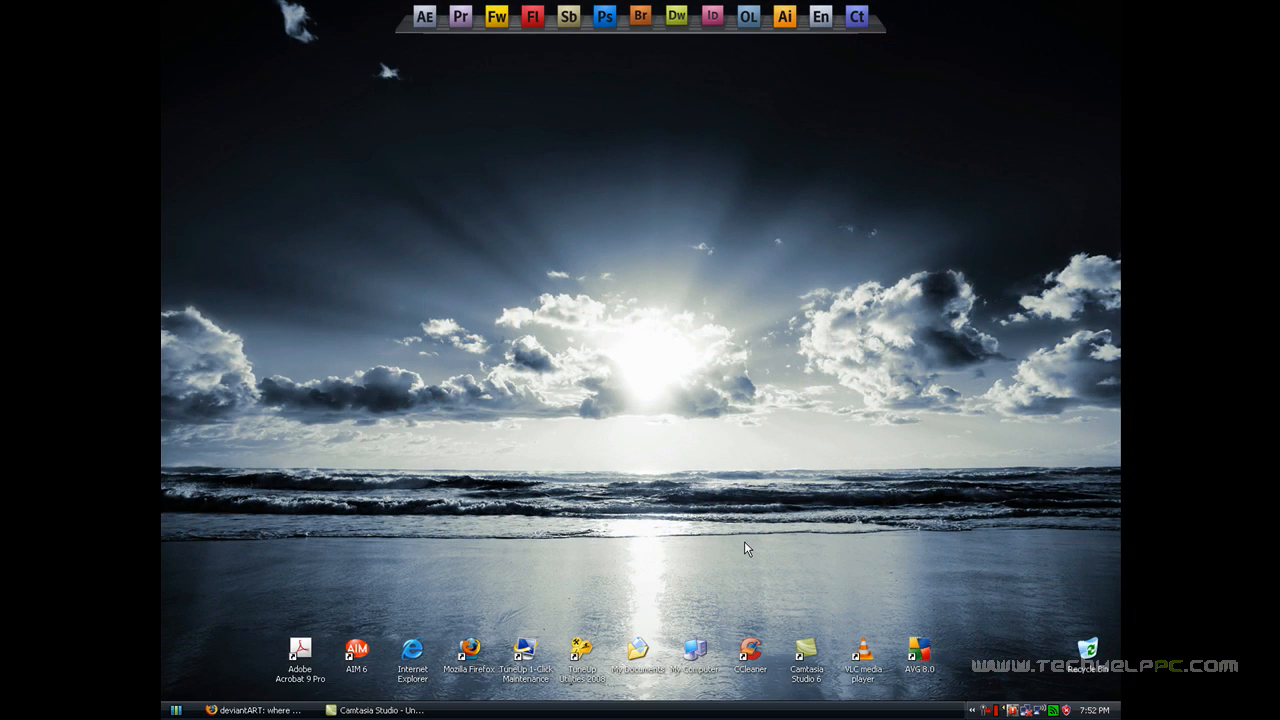
Bring up the Start menu's programs list to reach the browser.
{"action": "left_click", "coordinate": [255, 710]}
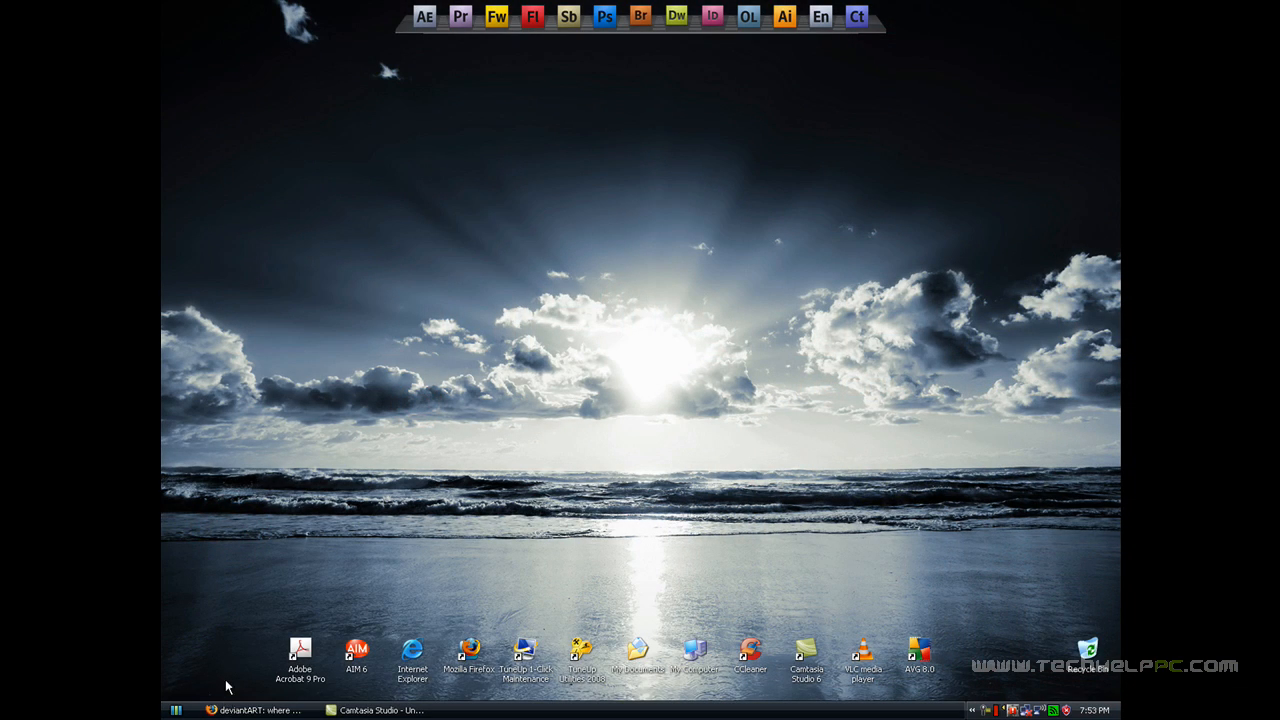
{"action": "mouse_move", "coordinate": [338, 372]}
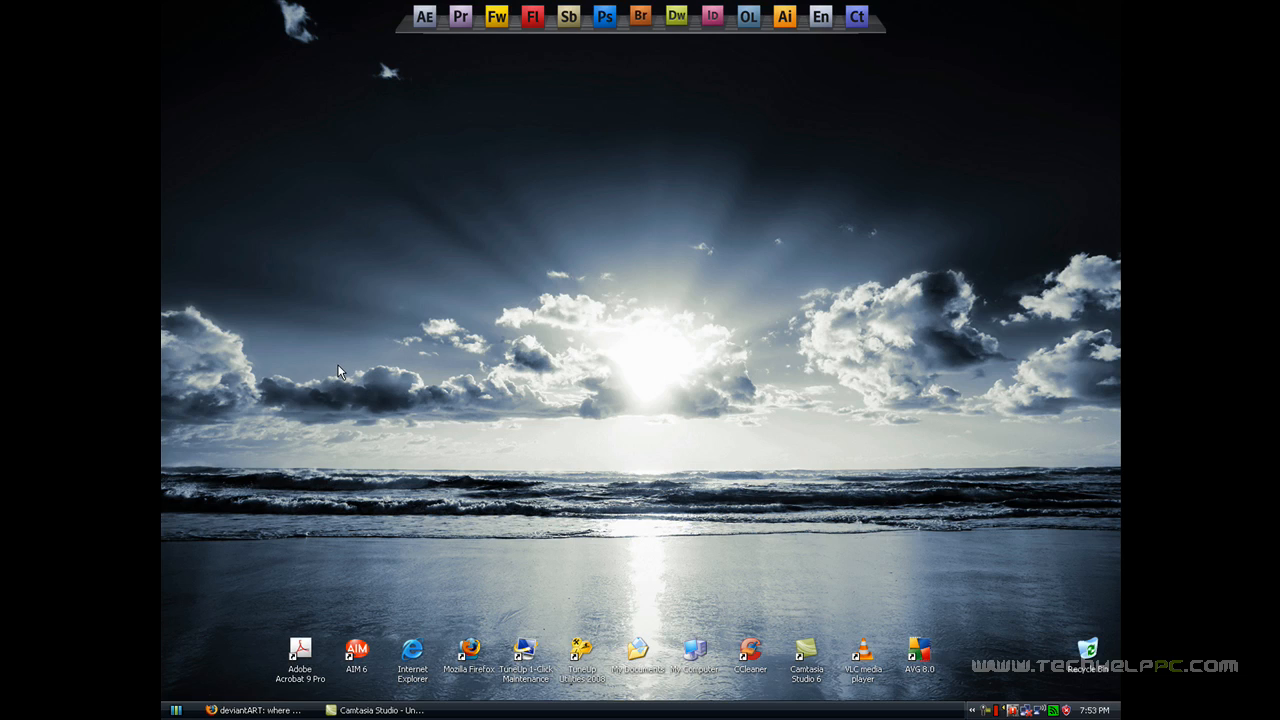
{"action": "left_click", "coordinate": [255, 710]}
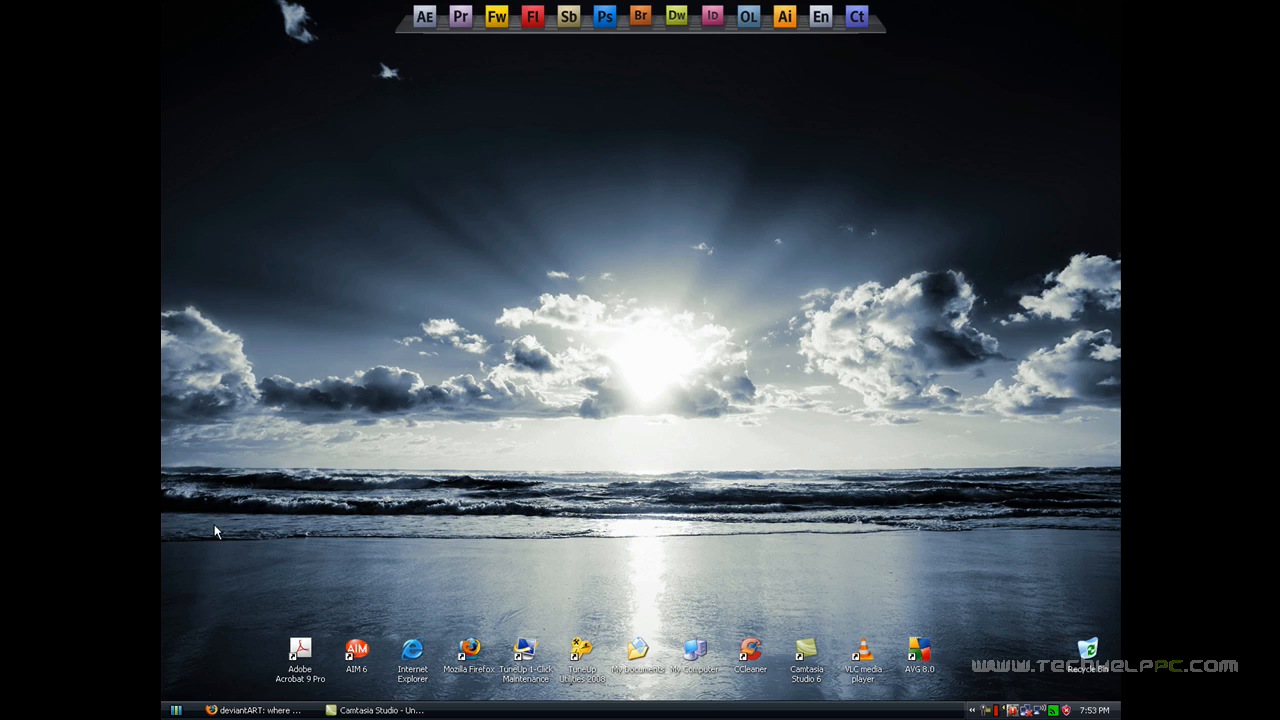
{"action": "mouse_move", "coordinate": [165, 712]}
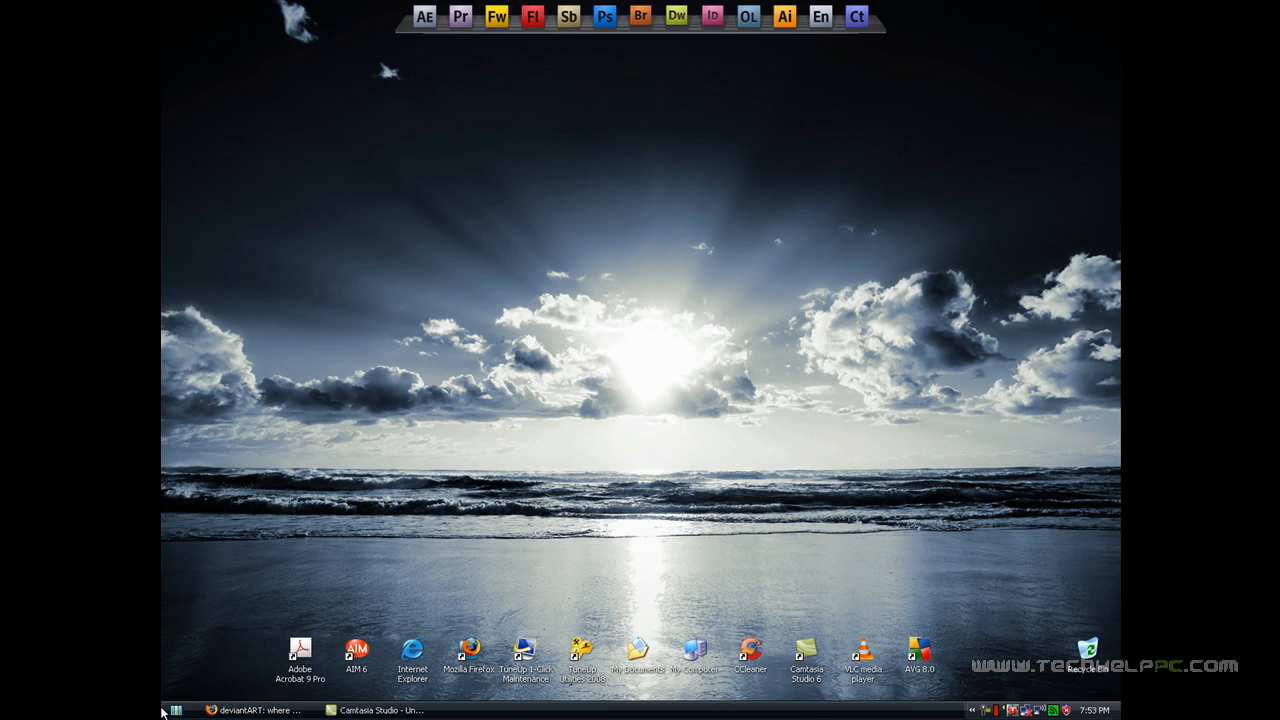
{"action": "mouse_move", "coordinate": [177, 710]}
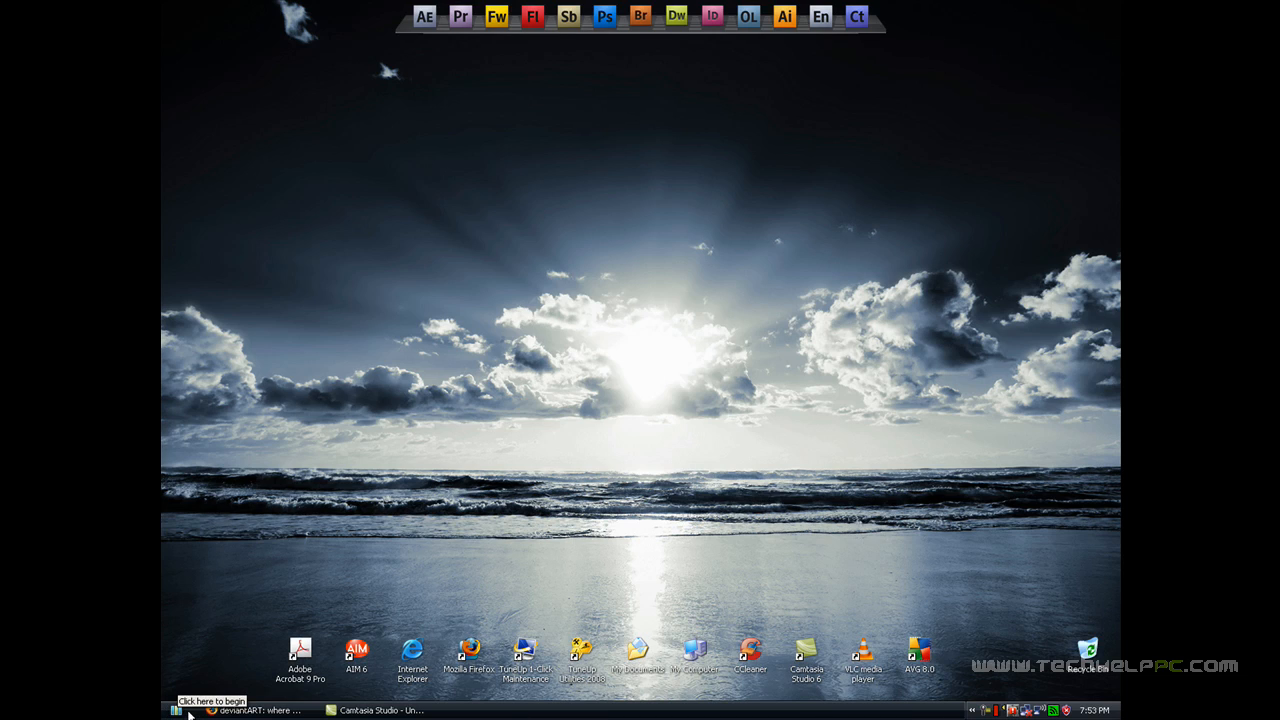
{"action": "left_click", "coordinate": [180, 710]}
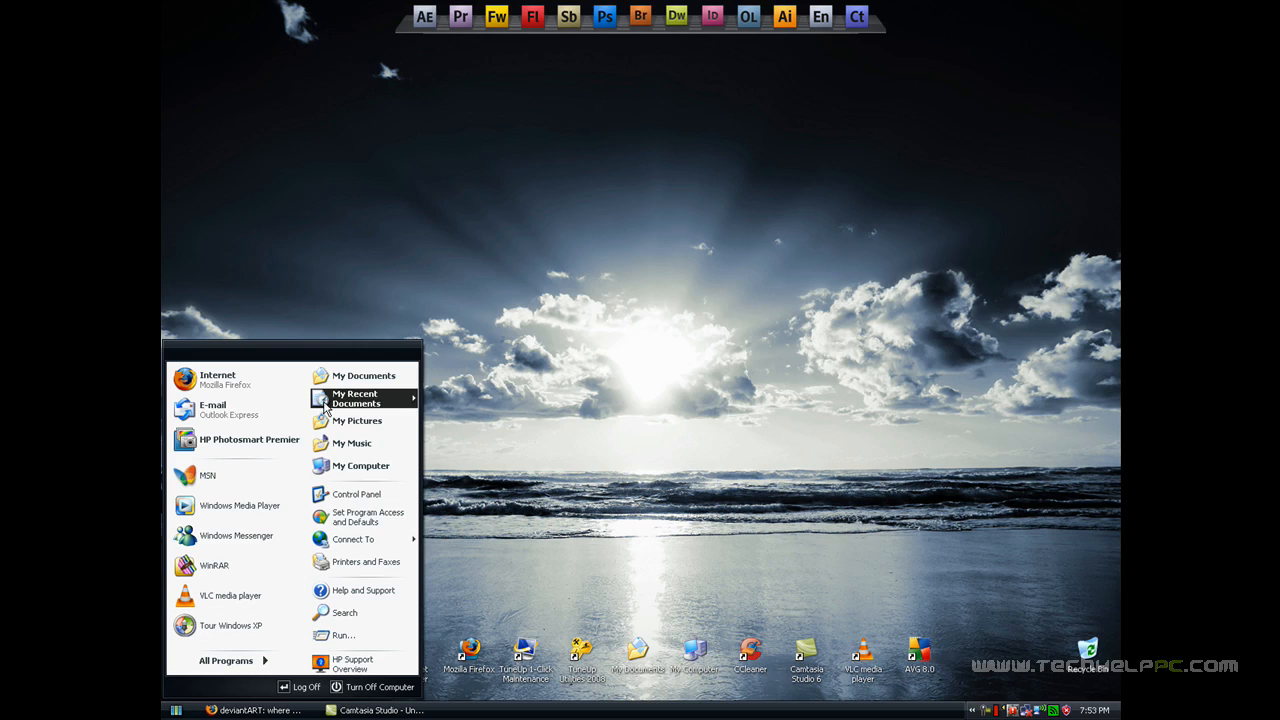
{"action": "mouse_move", "coordinate": [843, 617]}
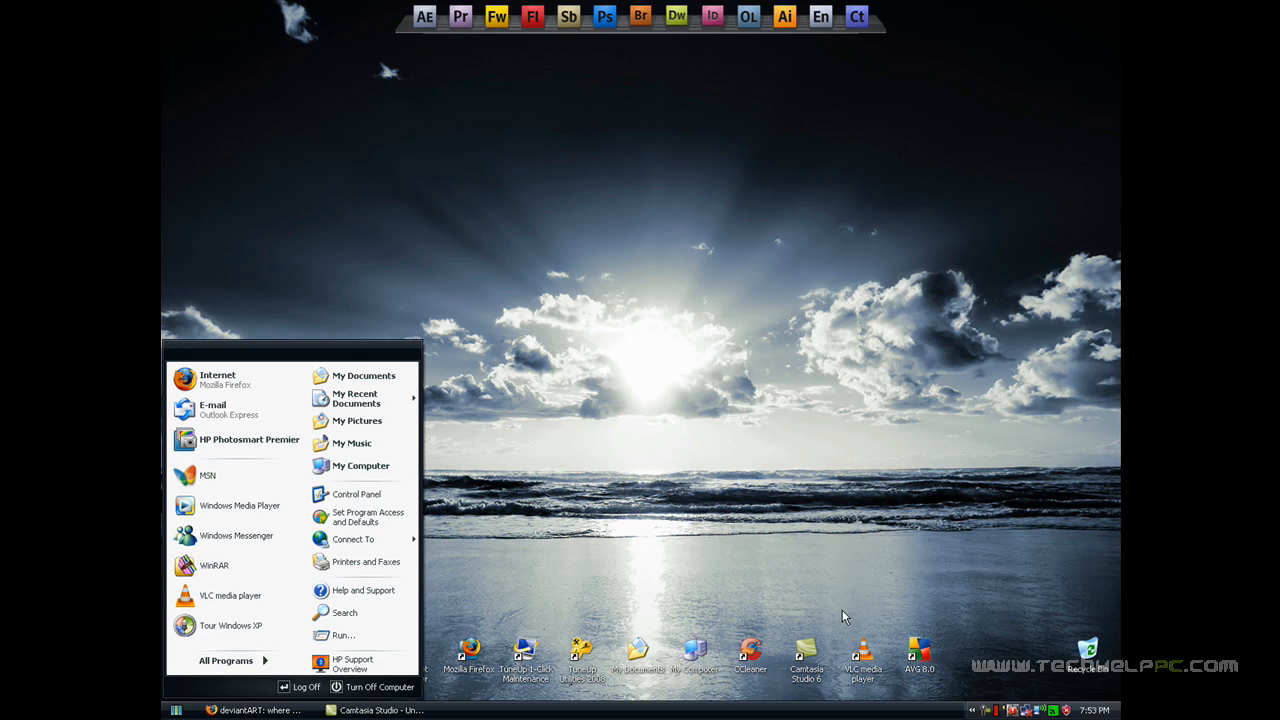
{"action": "mouse_move", "coordinate": [472, 434]}
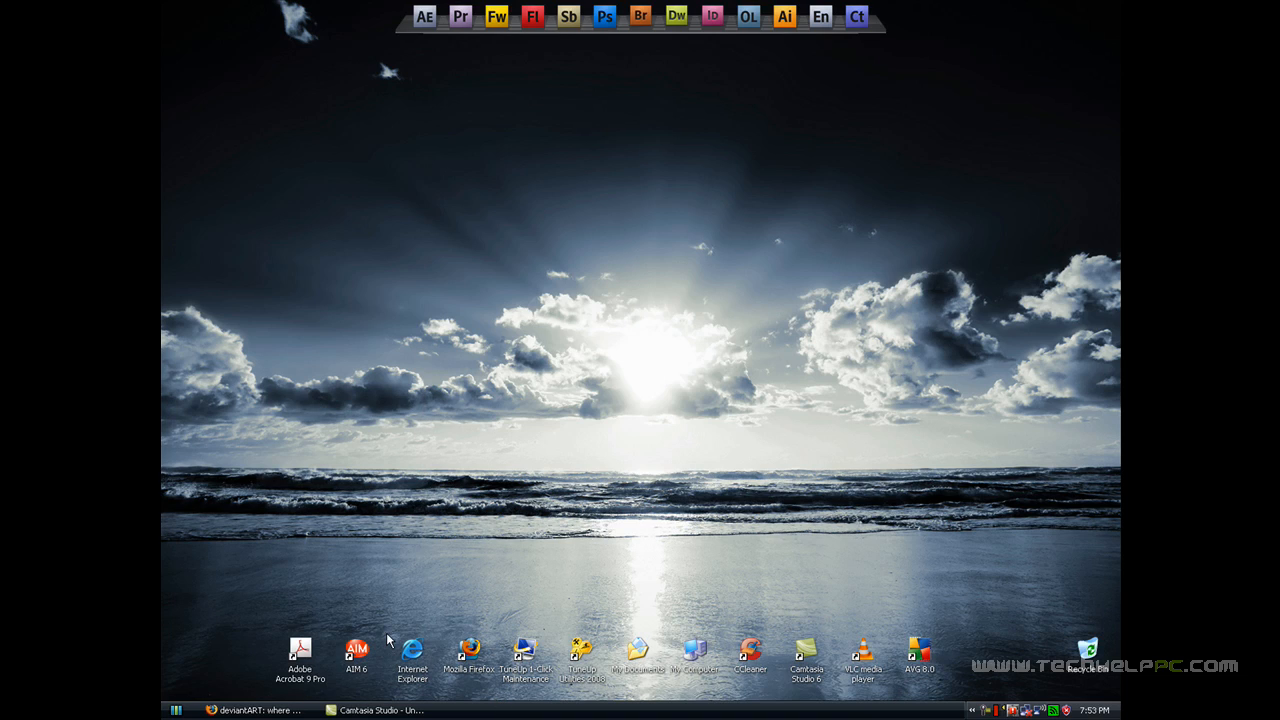
{"action": "mouse_move", "coordinate": [255, 627]}
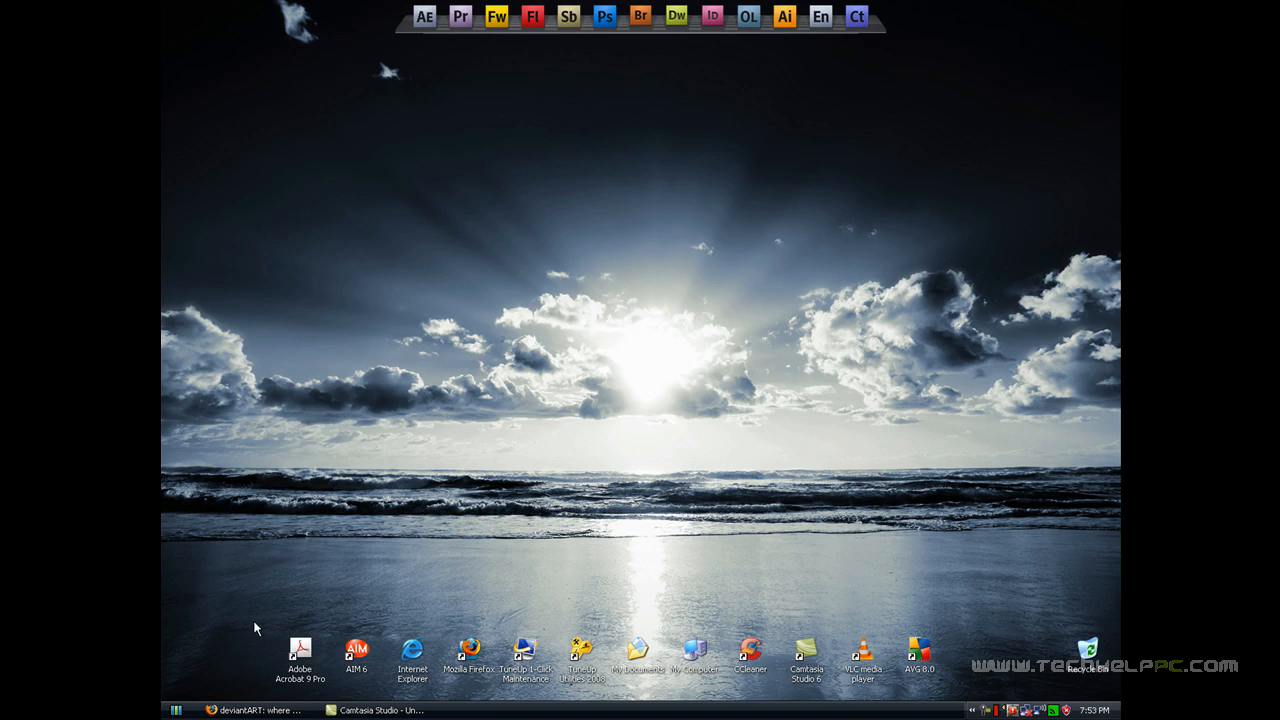
{"action": "mouse_move", "coordinate": [293, 681]}
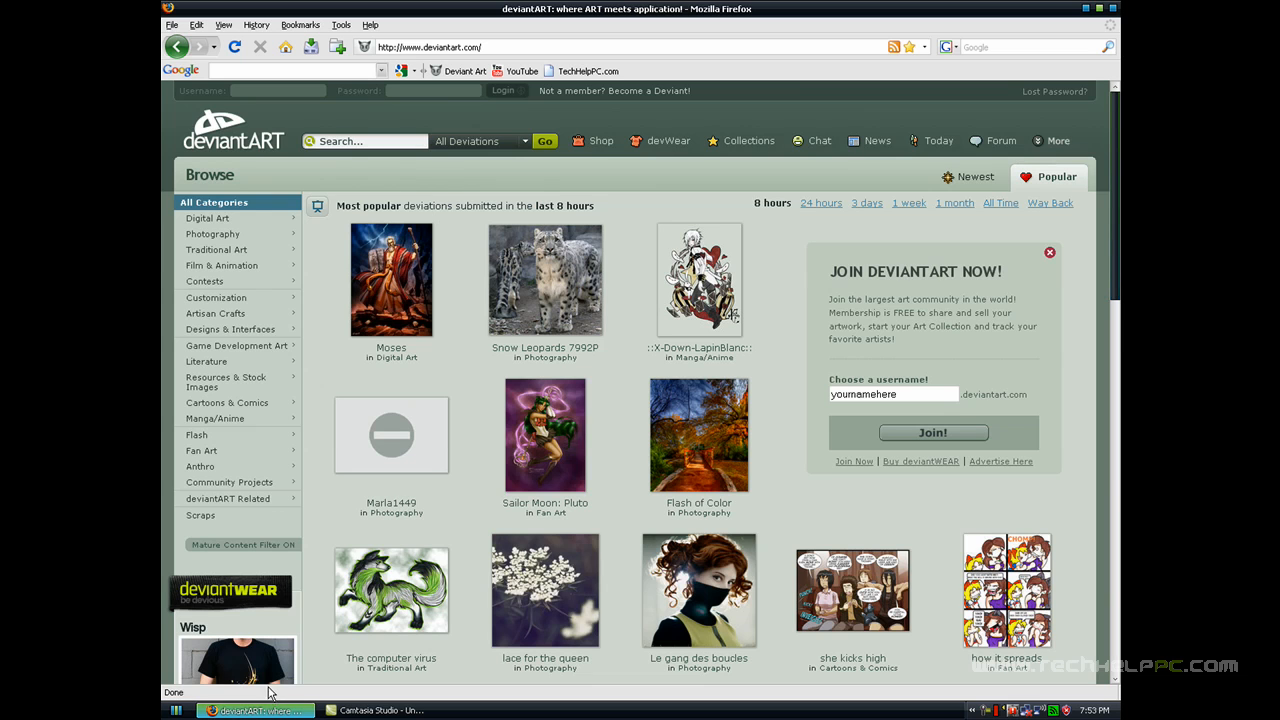
{"action": "mouse_move", "coordinate": [237, 660]}
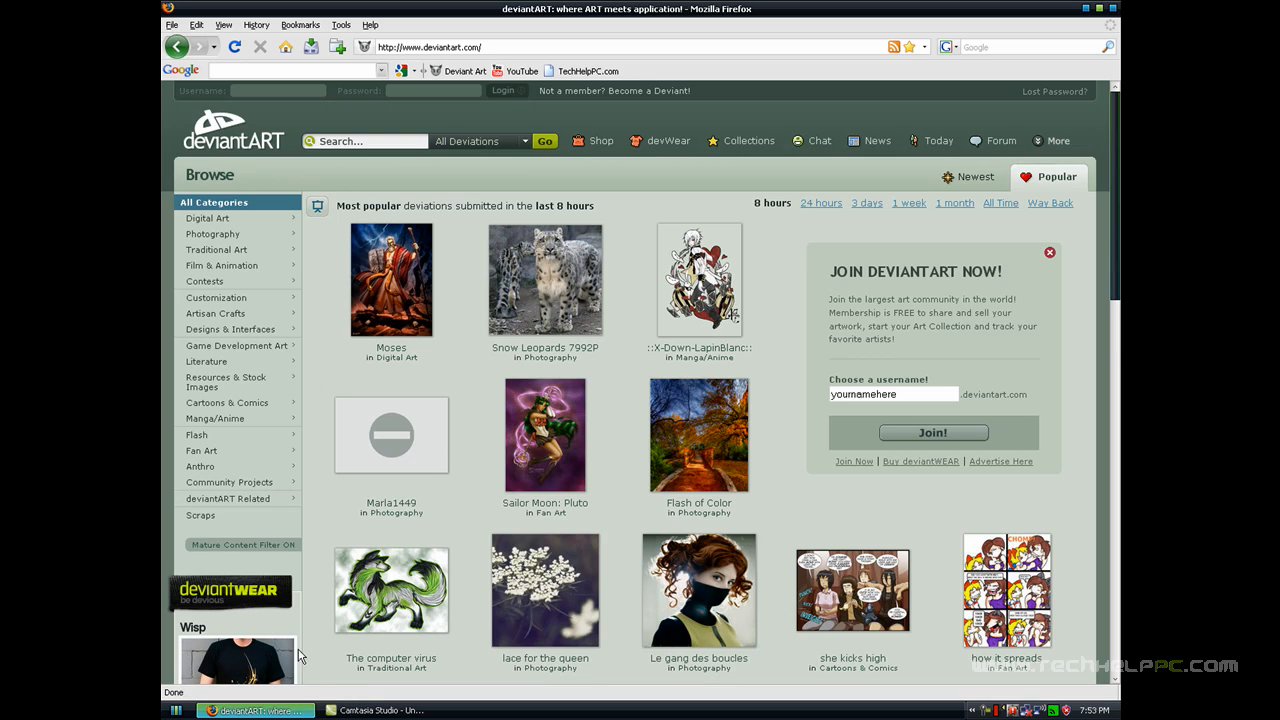
{"action": "mouse_move", "coordinate": [580, 71]}
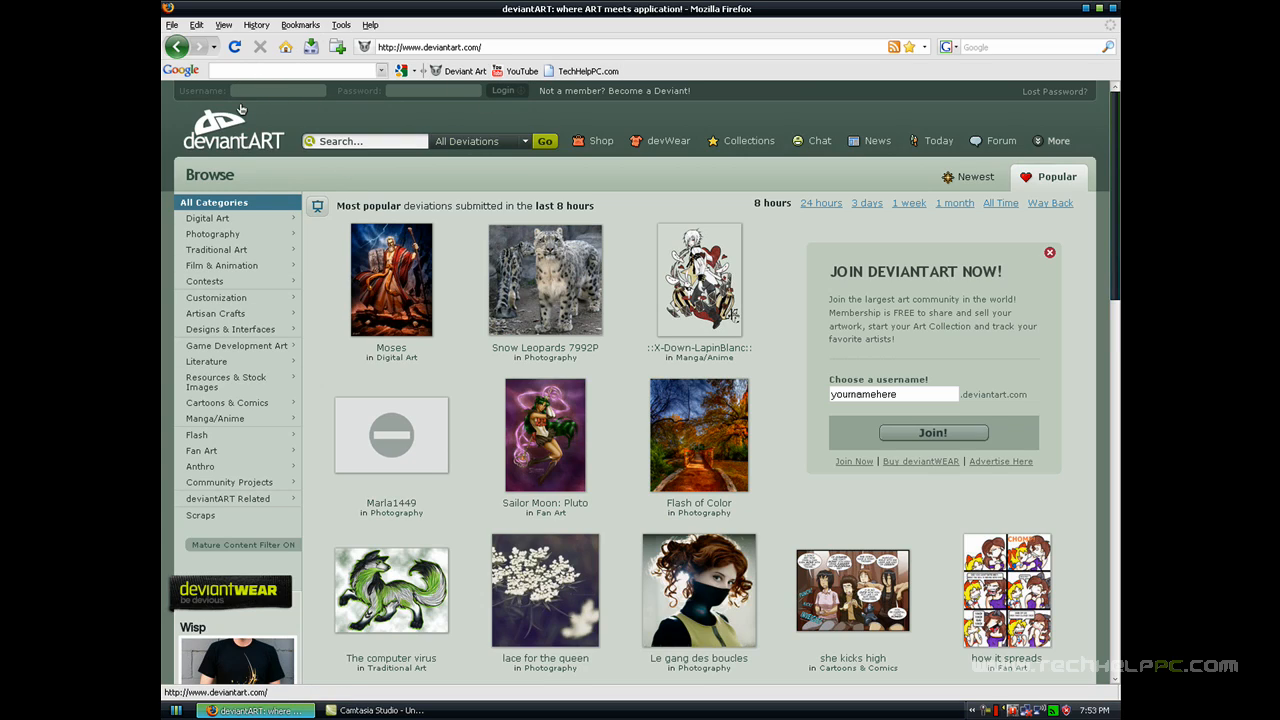
{"action": "mouse_move", "coordinate": [279, 112]}
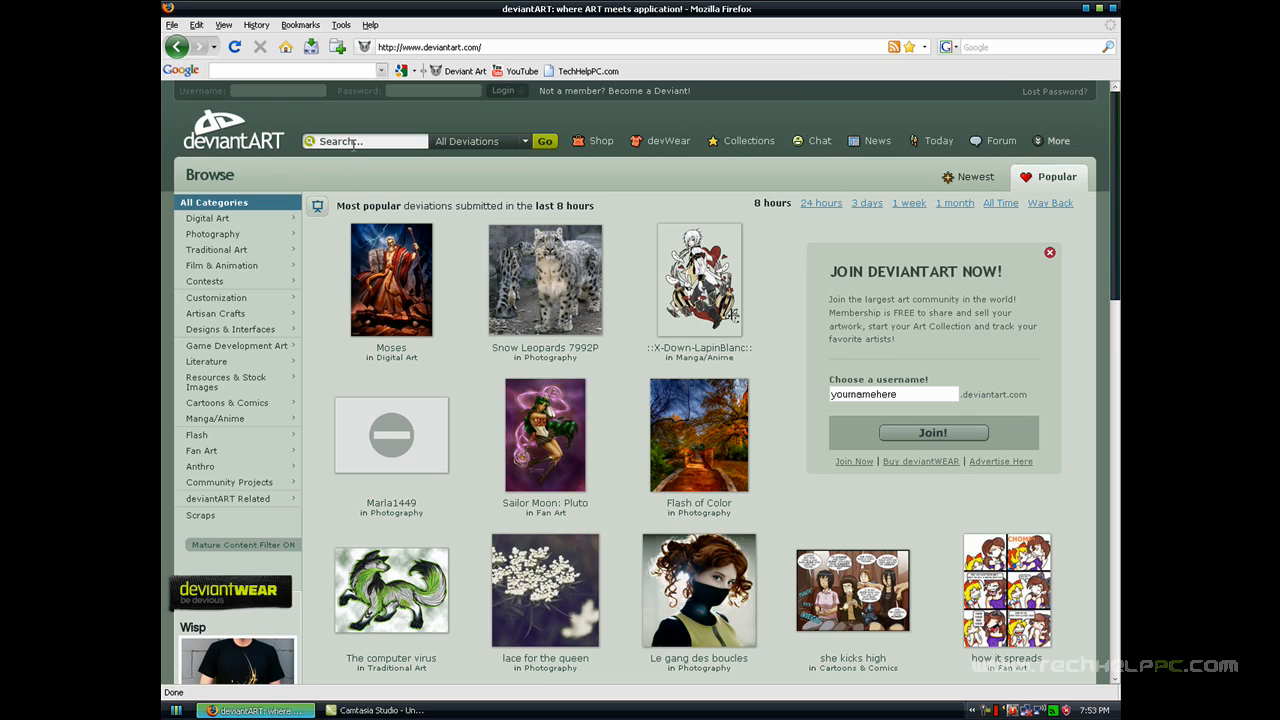
Search deviantART for the earlier suggestion 'xp themes'.
{"action": "left_click", "coordinate": [365, 140]}
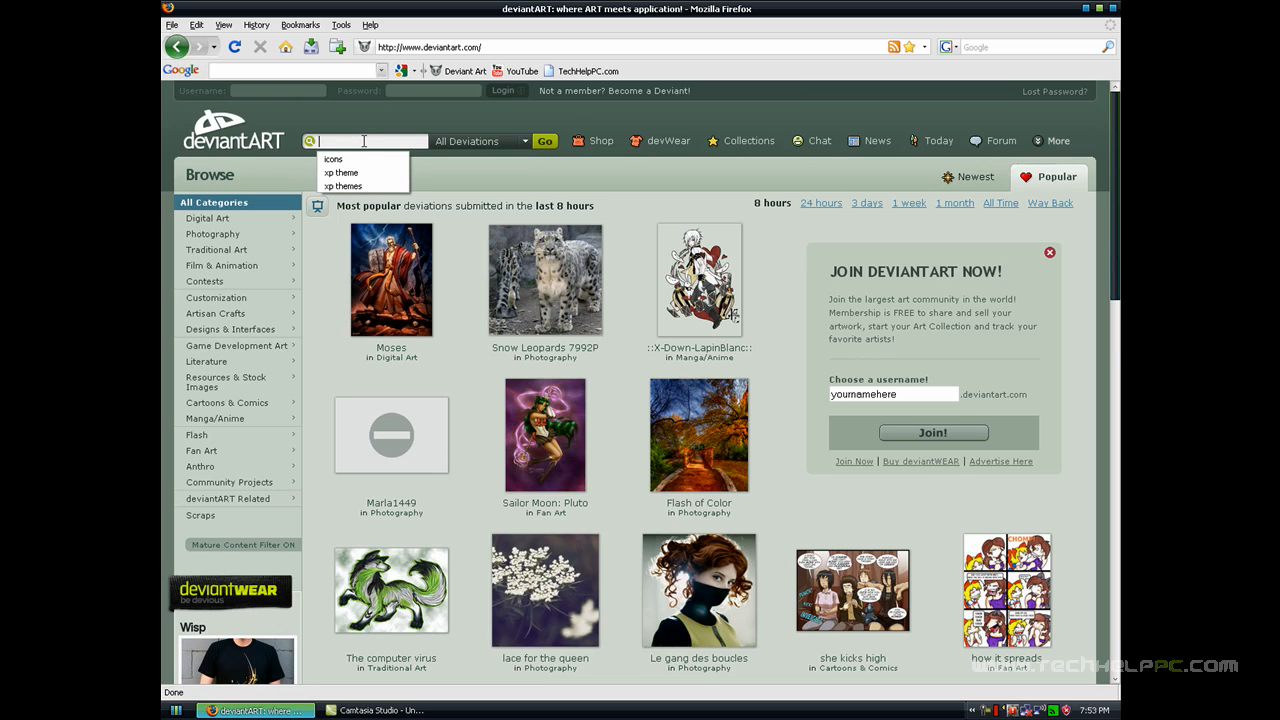
{"action": "left_click", "coordinate": [342, 172]}
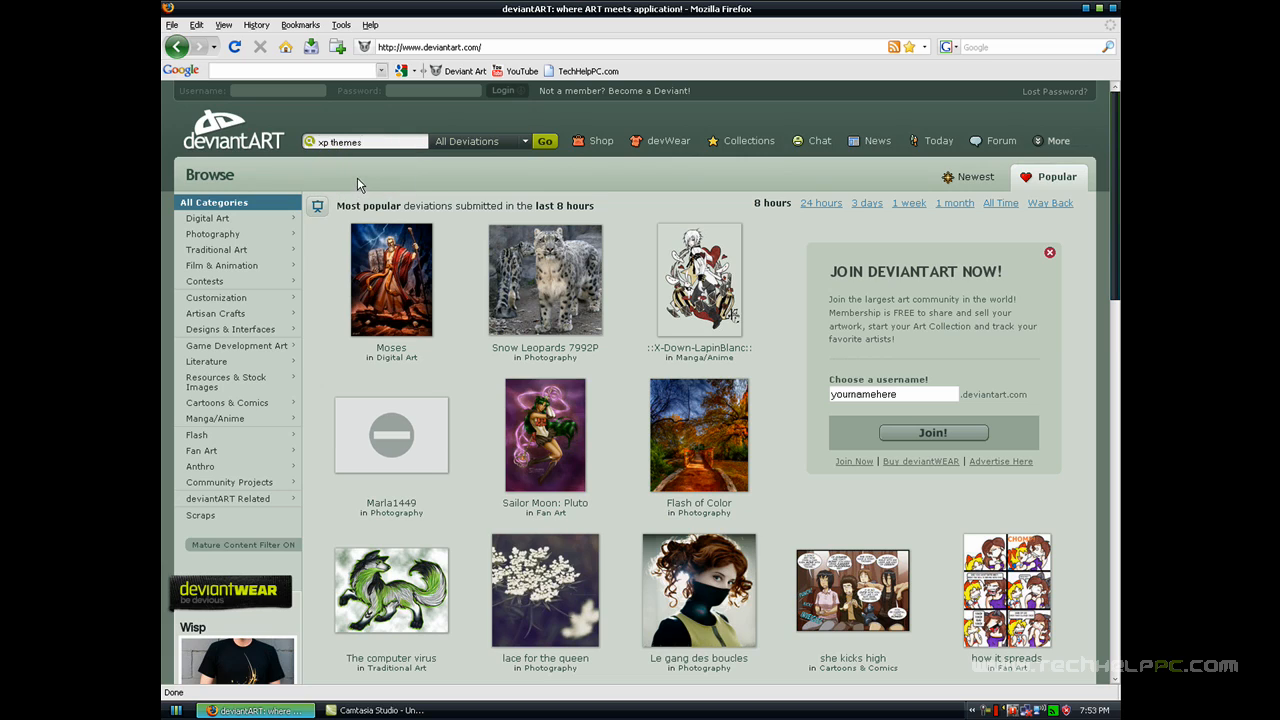
{"action": "left_click", "coordinate": [545, 141]}
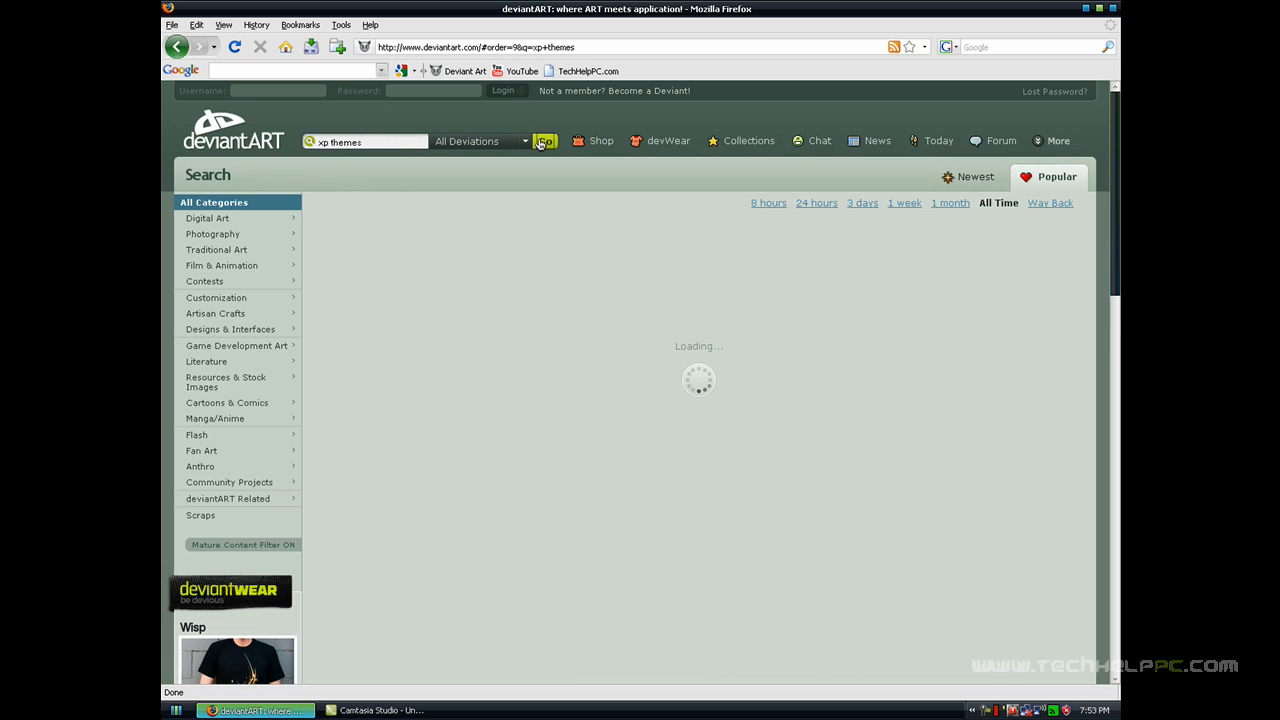
{"action": "left_click", "coordinate": [544, 141]}
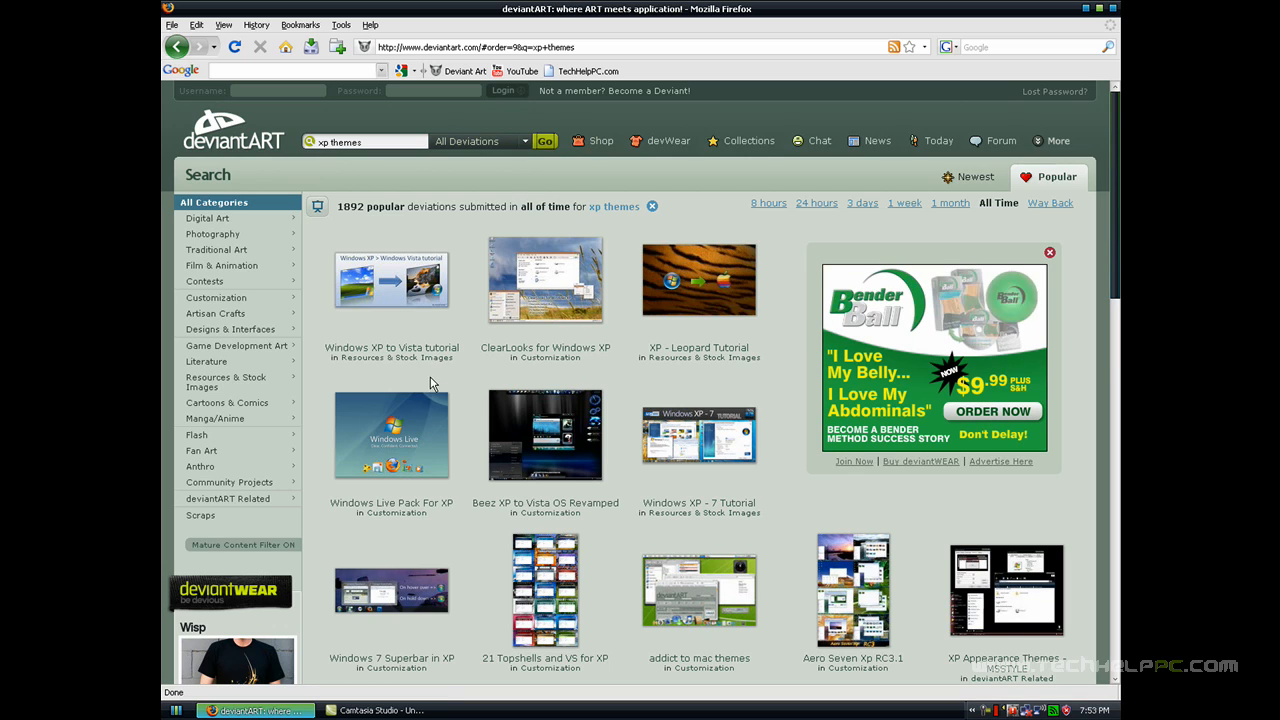
{"action": "mouse_move", "coordinate": [419, 260]}
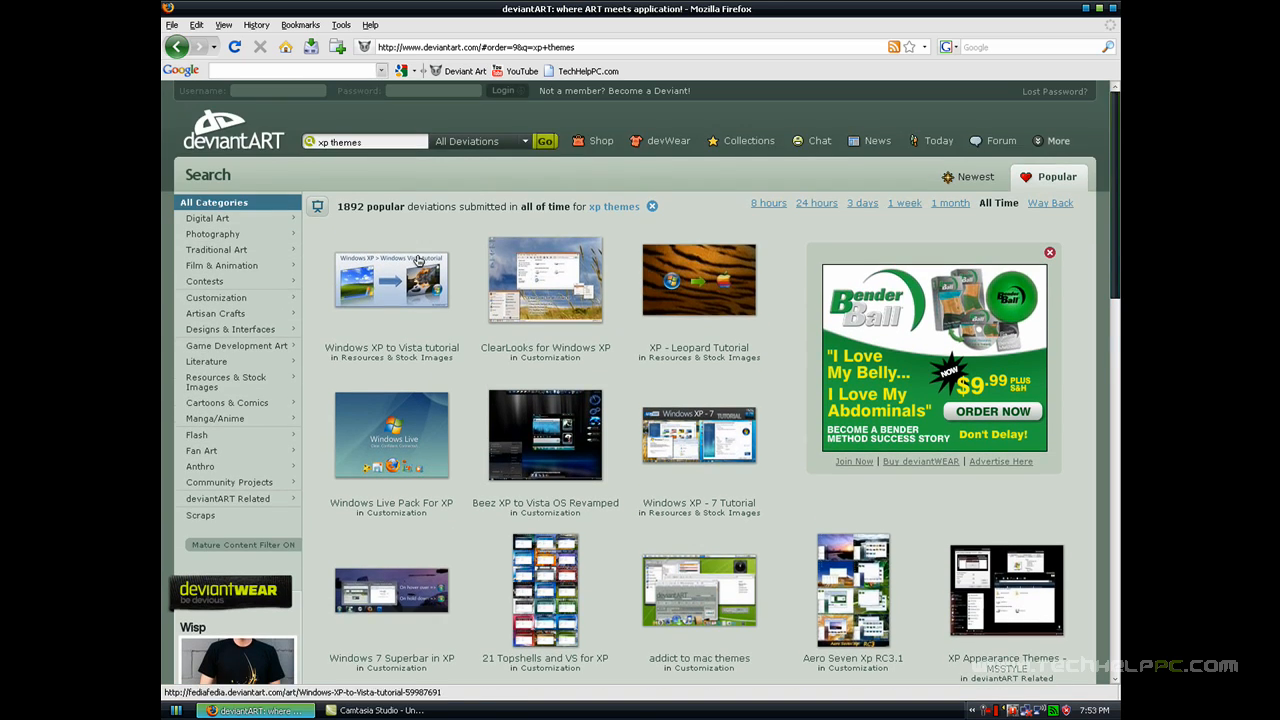
Rerun the search as 'xp theme' and go to the Shiftie for XP deviation page.
{"action": "key", "text": "BackSpace"}
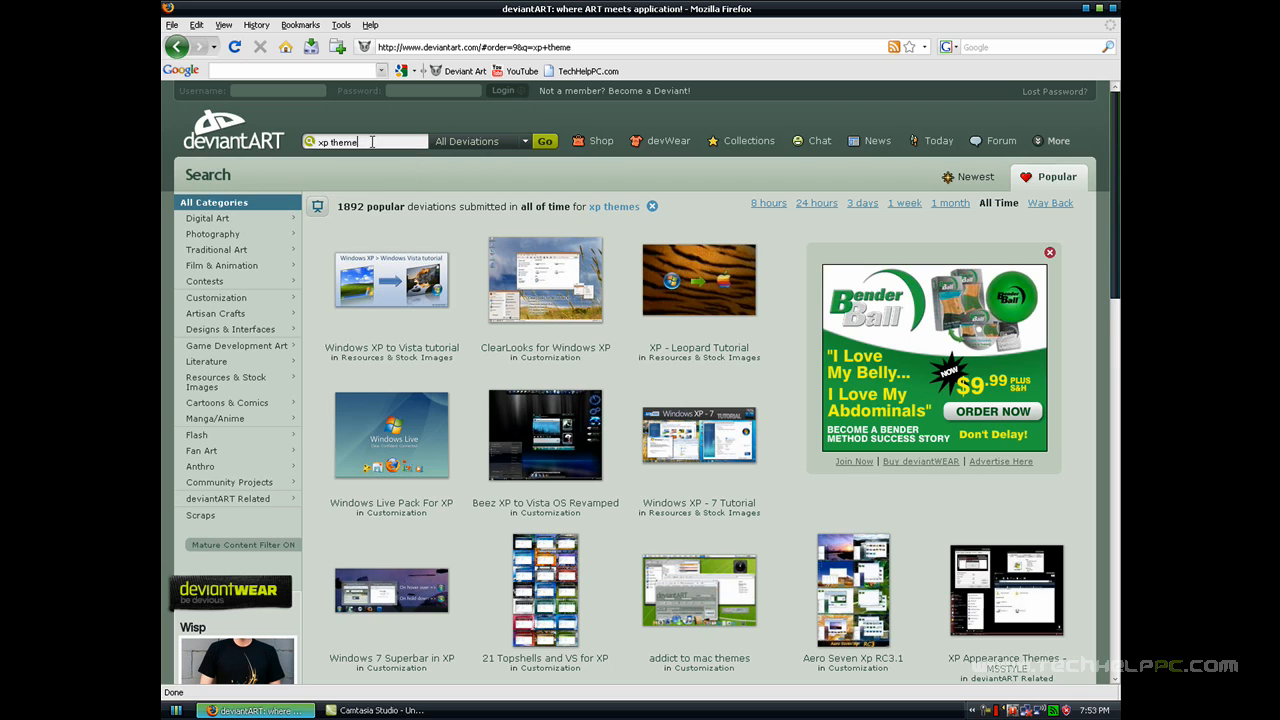
{"action": "left_click", "coordinate": [544, 141]}
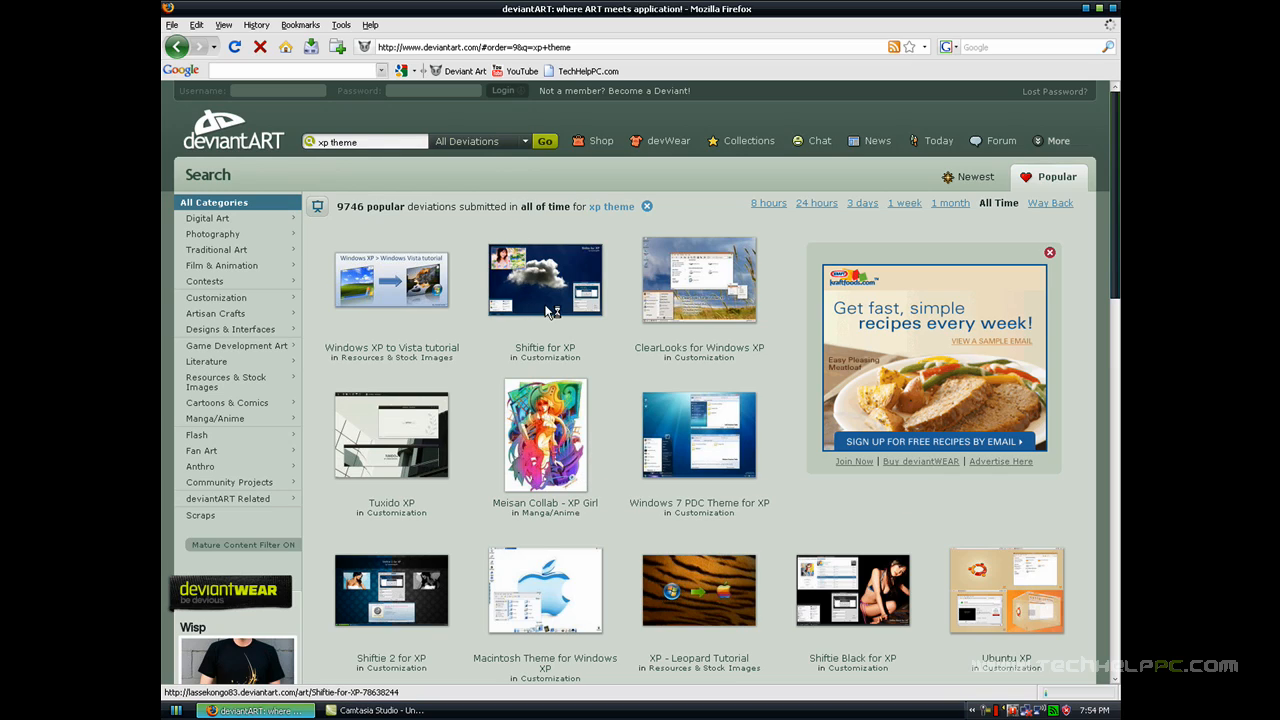
{"action": "left_click", "coordinate": [545, 280]}
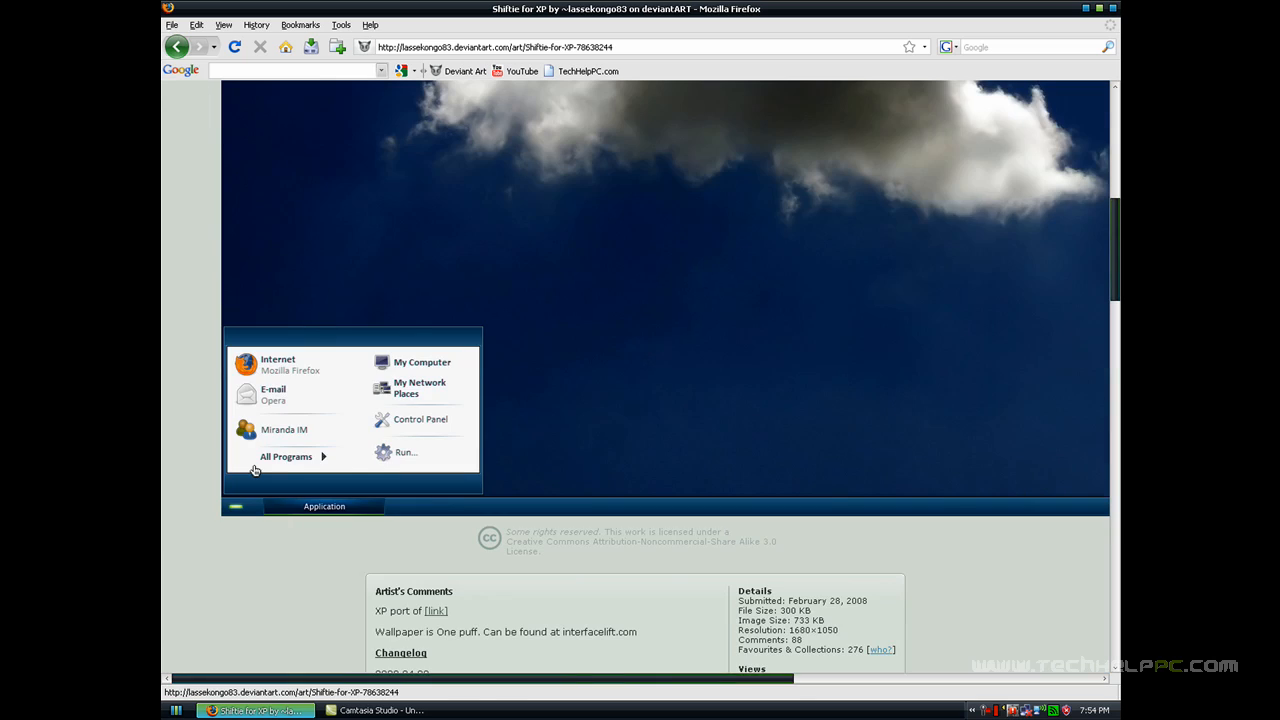
{"action": "mouse_move", "coordinate": [367, 424]}
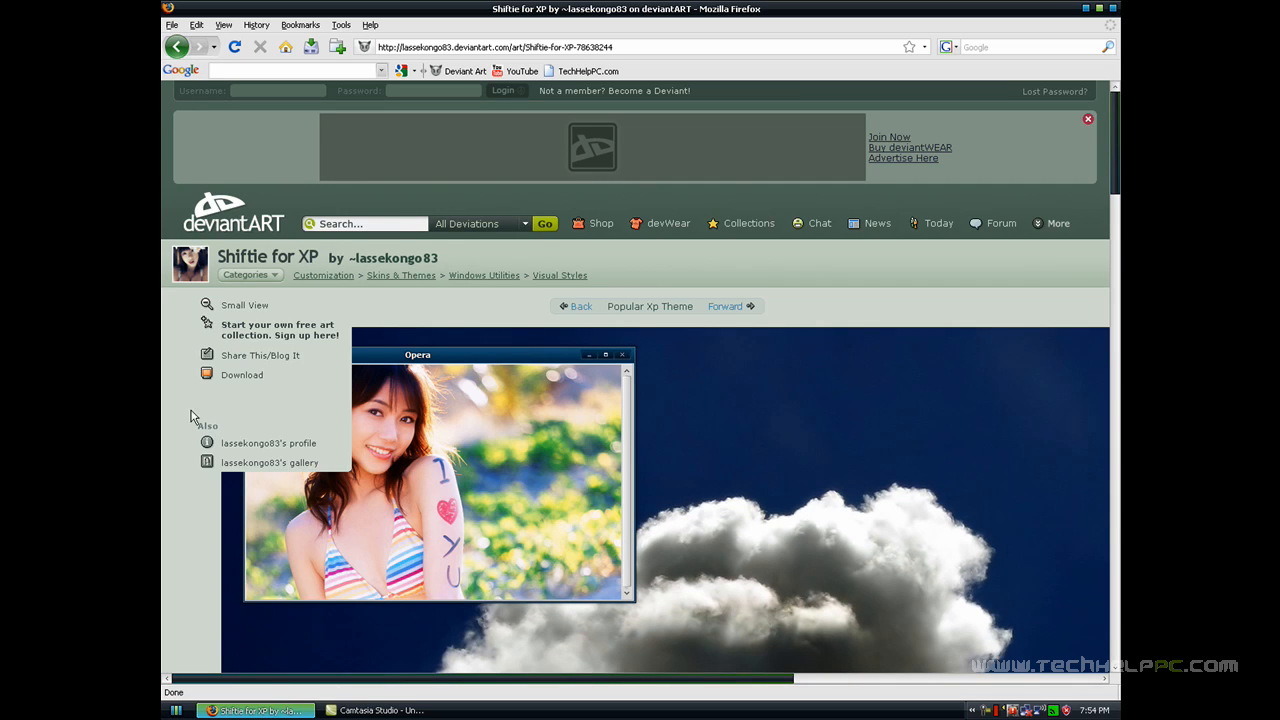
{"action": "mouse_move", "coordinate": [270, 462]}
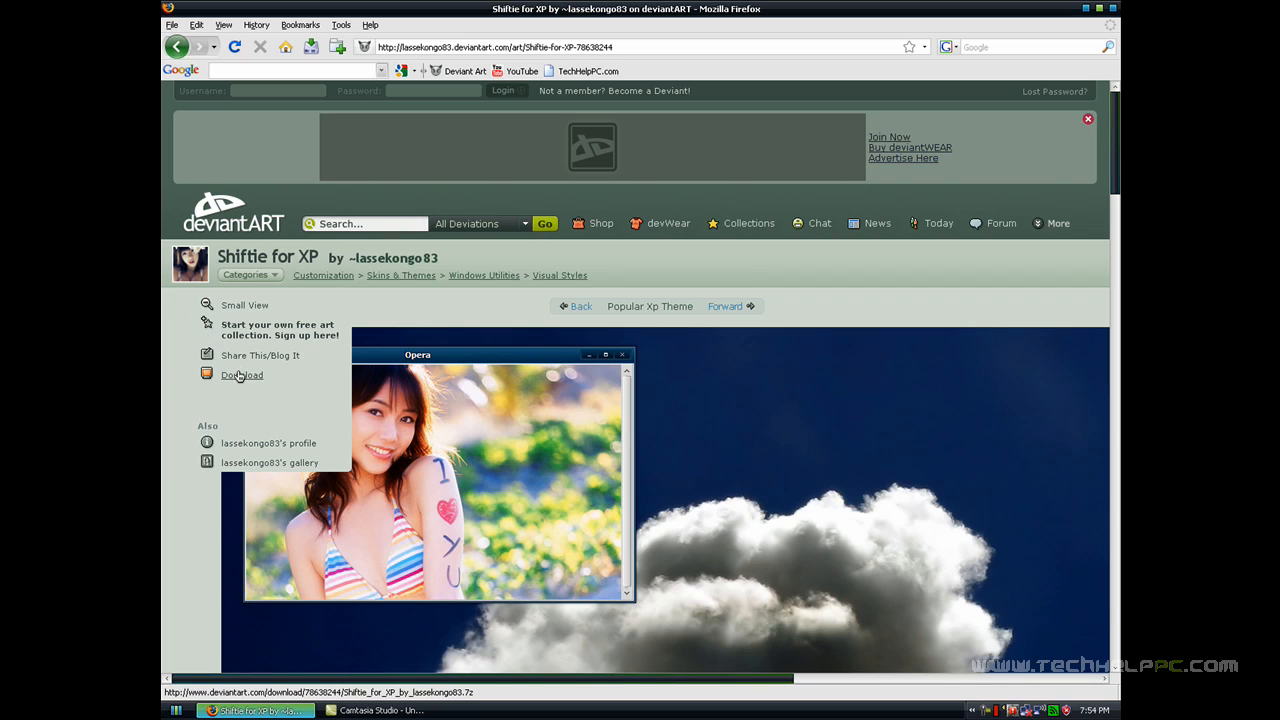
Start downloading the Shiftie for XP archive from the deviation's download option.
{"action": "left_click", "coordinate": [242, 375]}
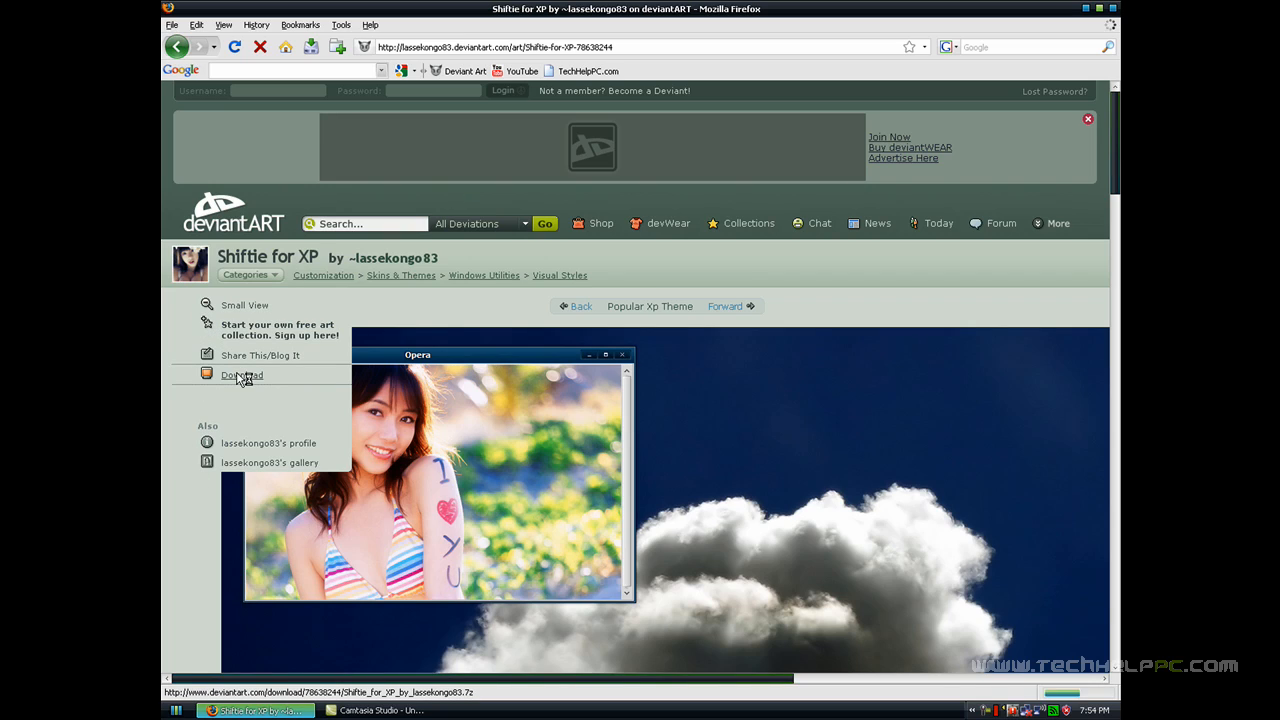
{"action": "left_click", "coordinate": [242, 374]}
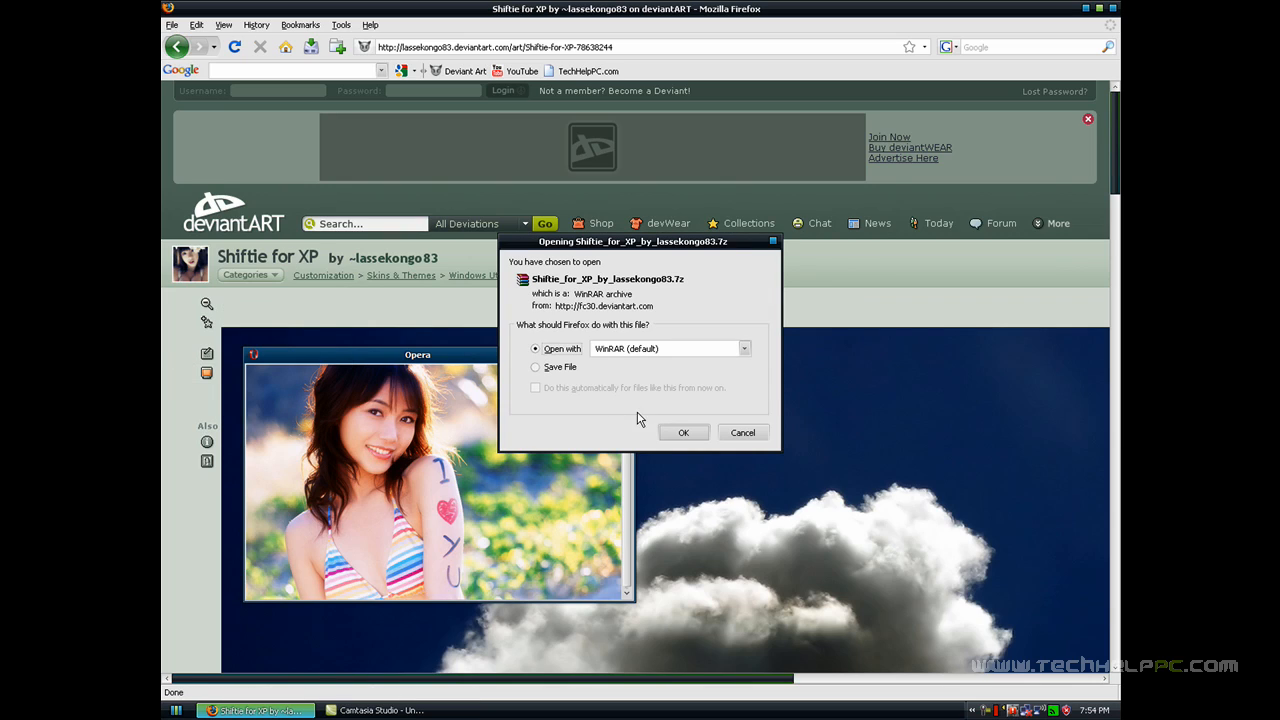
Open the downloaded .7z in WinRAR and extract the ShiftieXP folder to the desktop.
{"action": "left_click", "coordinate": [683, 432]}
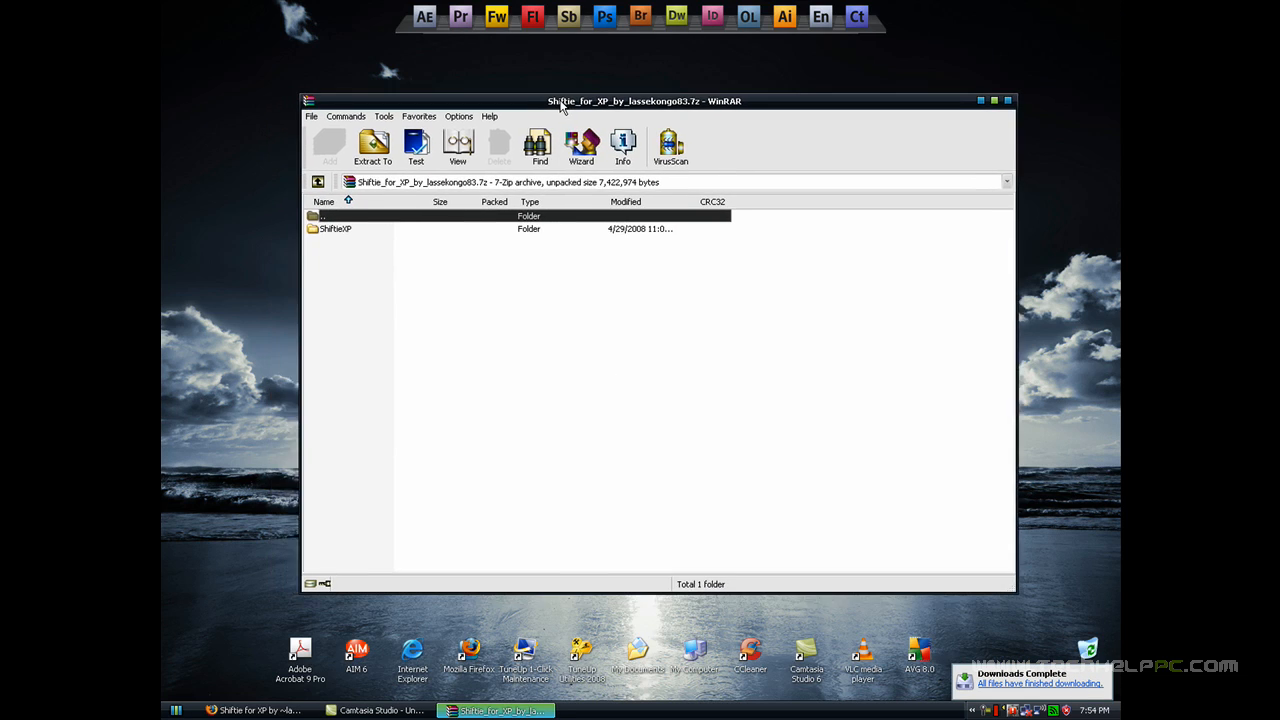
{"action": "left_click", "coordinate": [335, 228]}
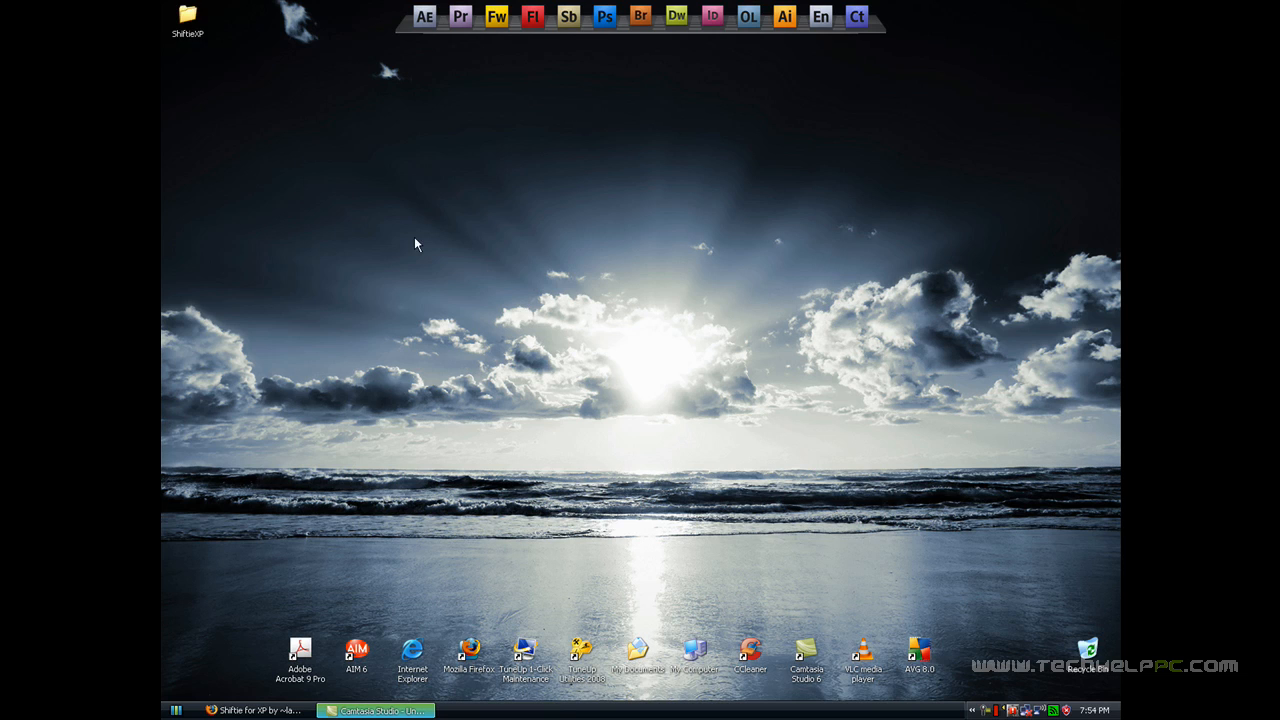
Open the extracted ShiftieXP folder from the desktop and select the ShiftXPo visual style file.
{"action": "left_click_drag", "start_coordinate": [188, 18], "coordinate": [300, 18]}
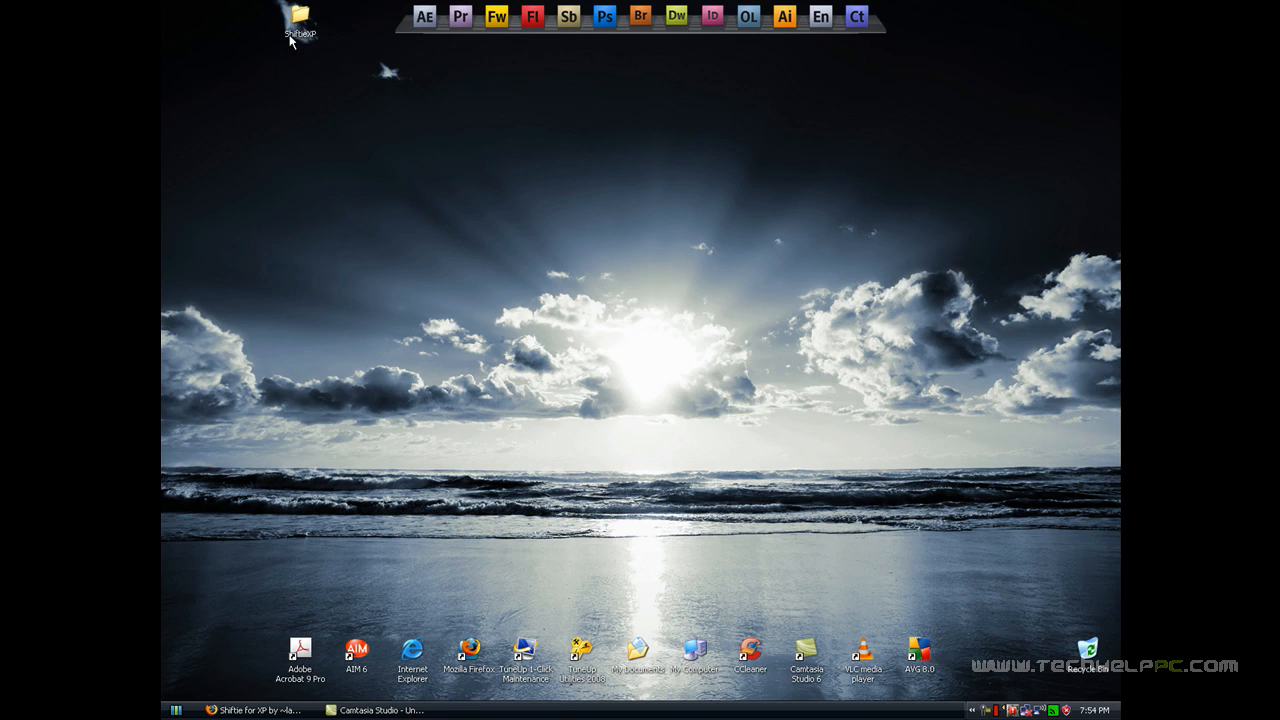
{"action": "double_click", "coordinate": [300, 14]}
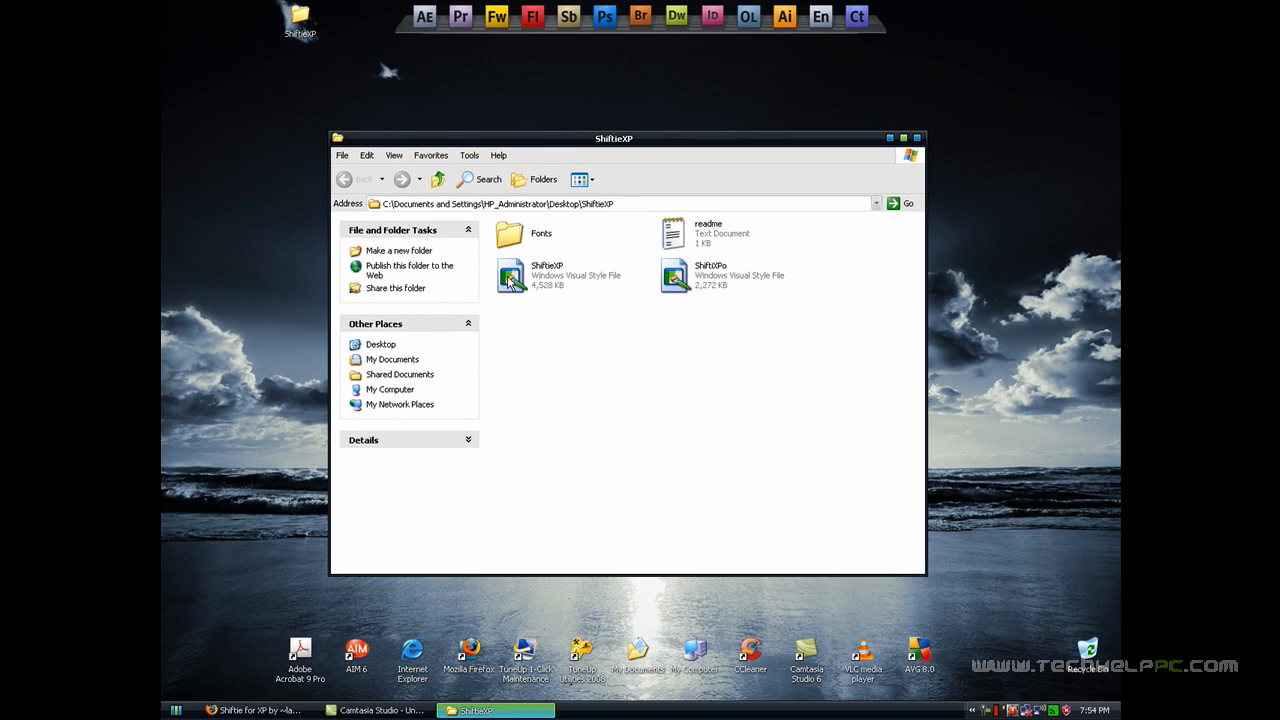
{"action": "mouse_move", "coordinate": [525, 318]}
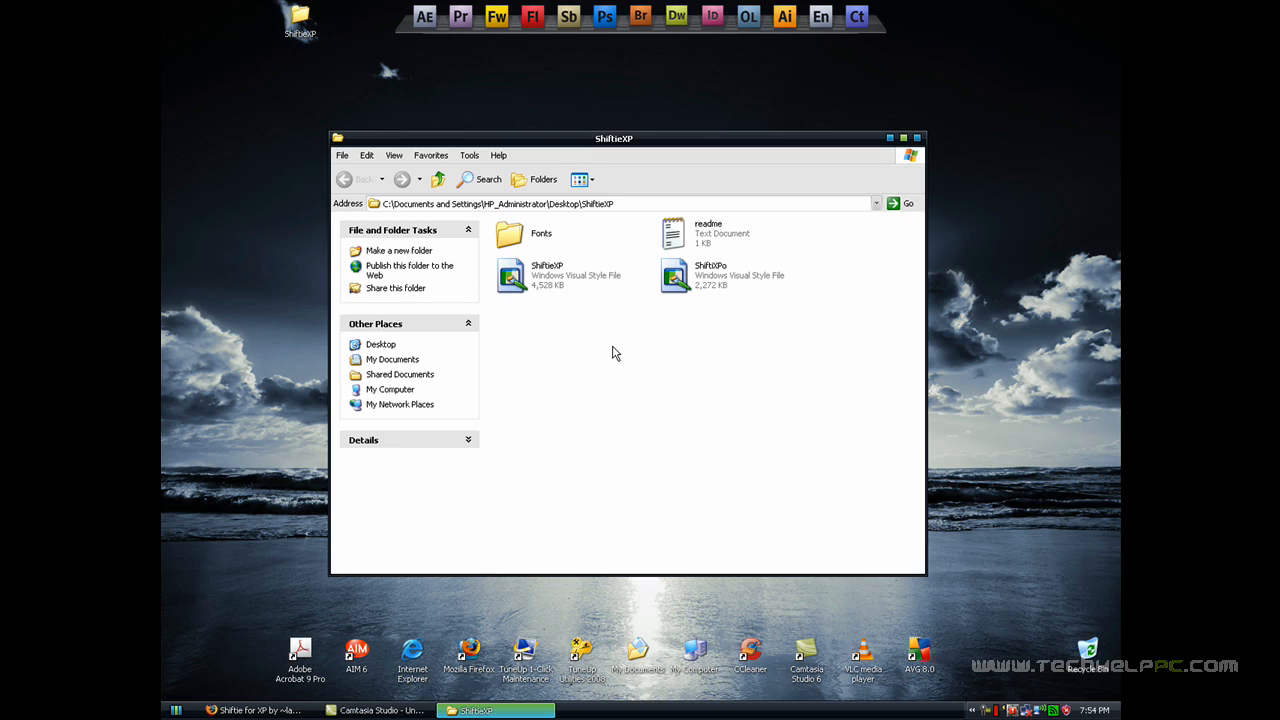
{"action": "mouse_move", "coordinate": [680, 280]}
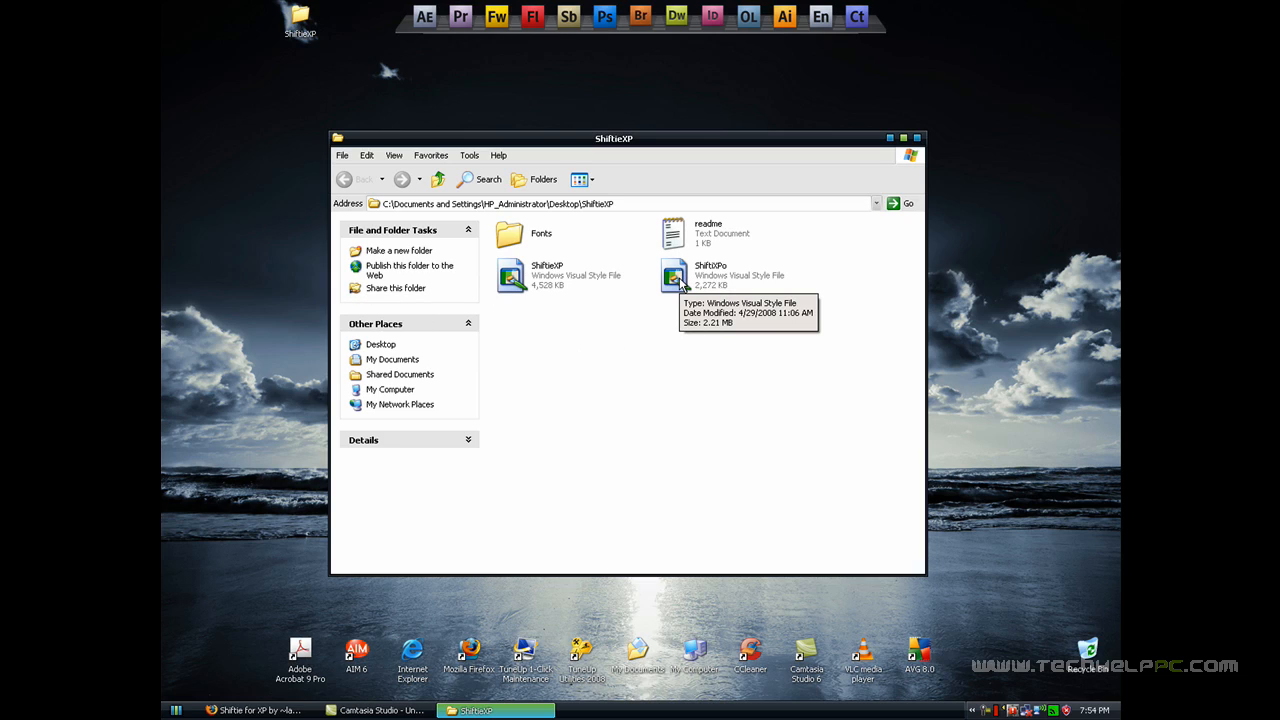
{"action": "left_click", "coordinate": [710, 275]}
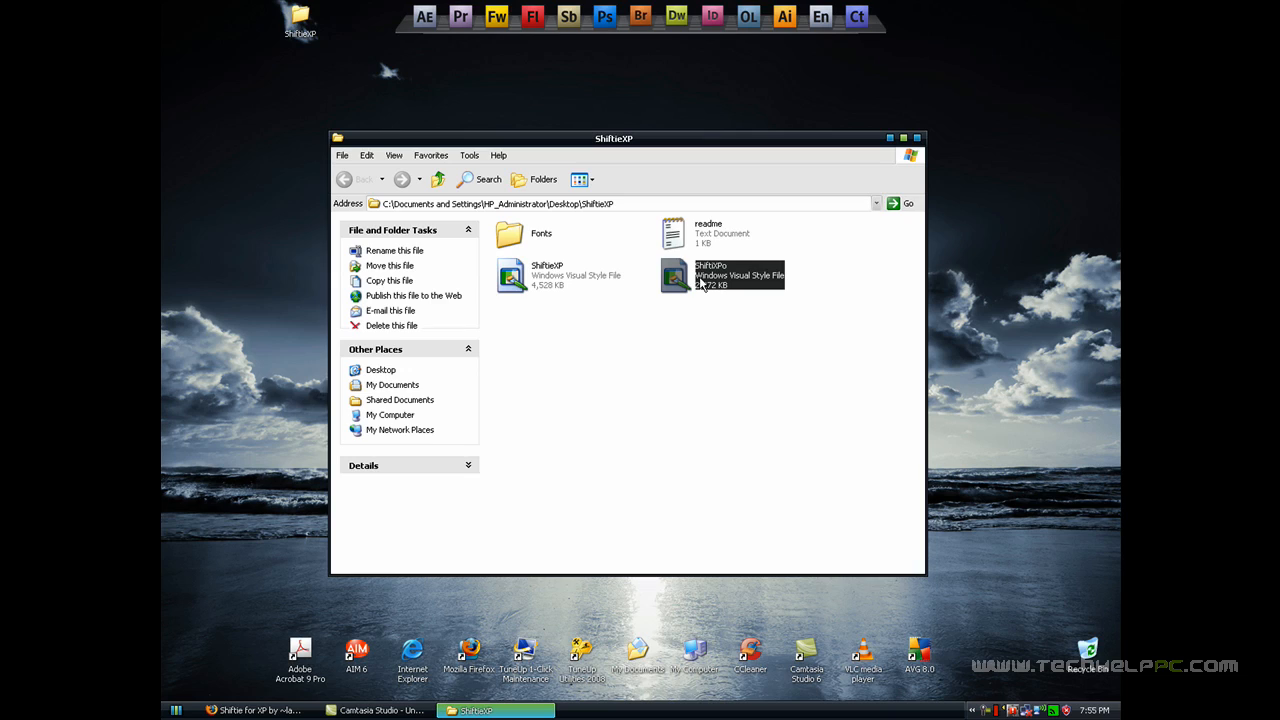
Preview ShiftXPo in Display Properties, close it unapplied and minimize the ShiftieXP window.
{"action": "double_click", "coordinate": [740, 275]}
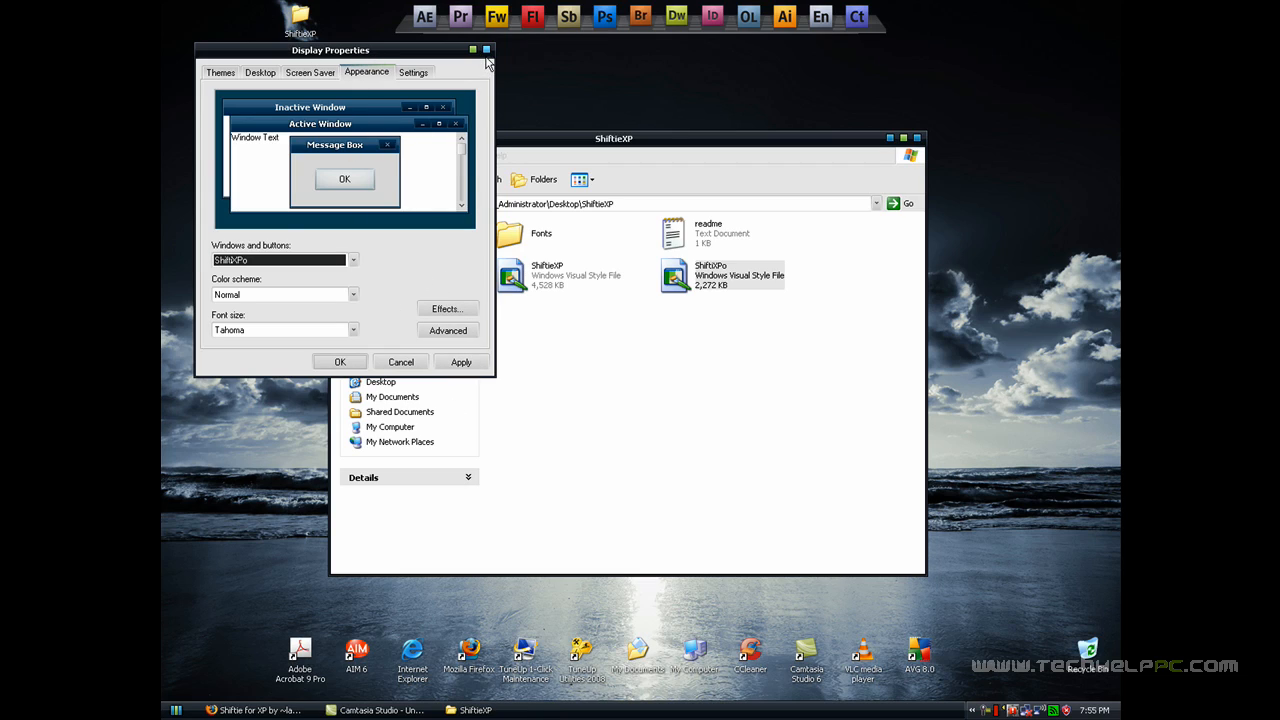
{"action": "mouse_move", "coordinate": [487, 50]}
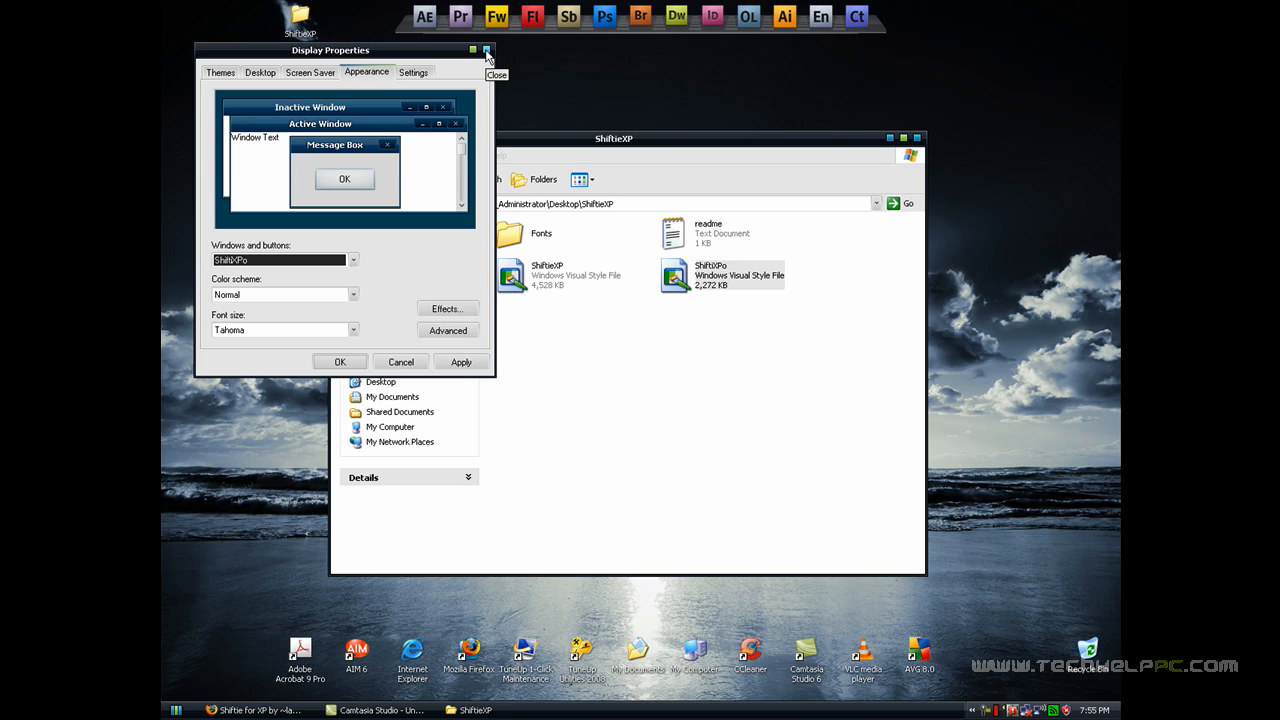
{"action": "left_click", "coordinate": [488, 50]}
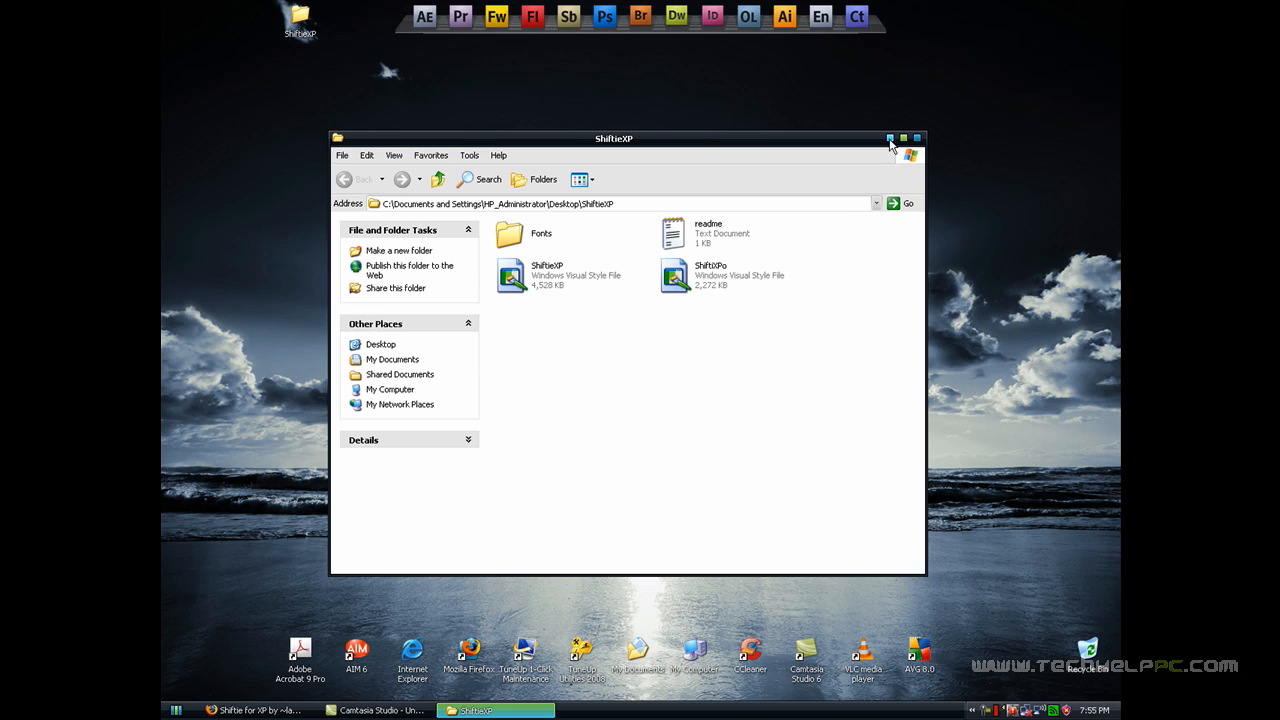
{"action": "left_click", "coordinate": [890, 138]}
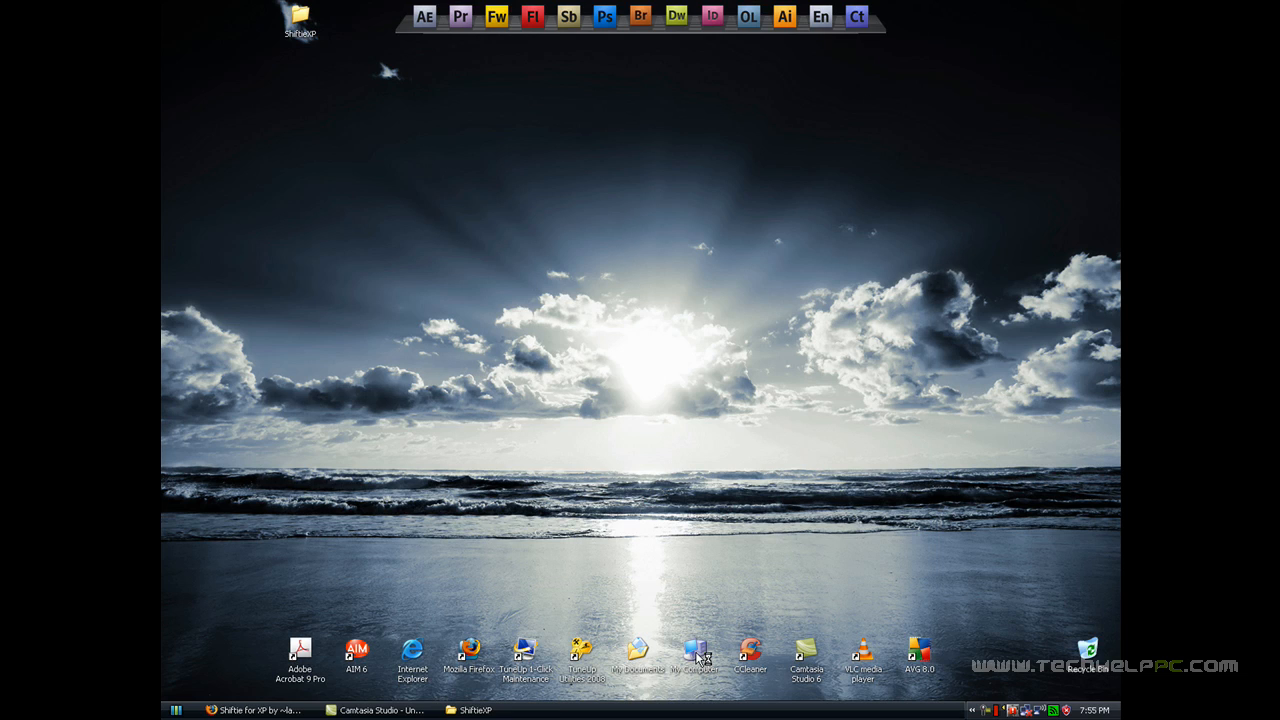
Browse to C:\WINDOWS\Resources\Themes and restore the ShiftieXP window beside it.
{"action": "double_click", "coordinate": [695, 650]}
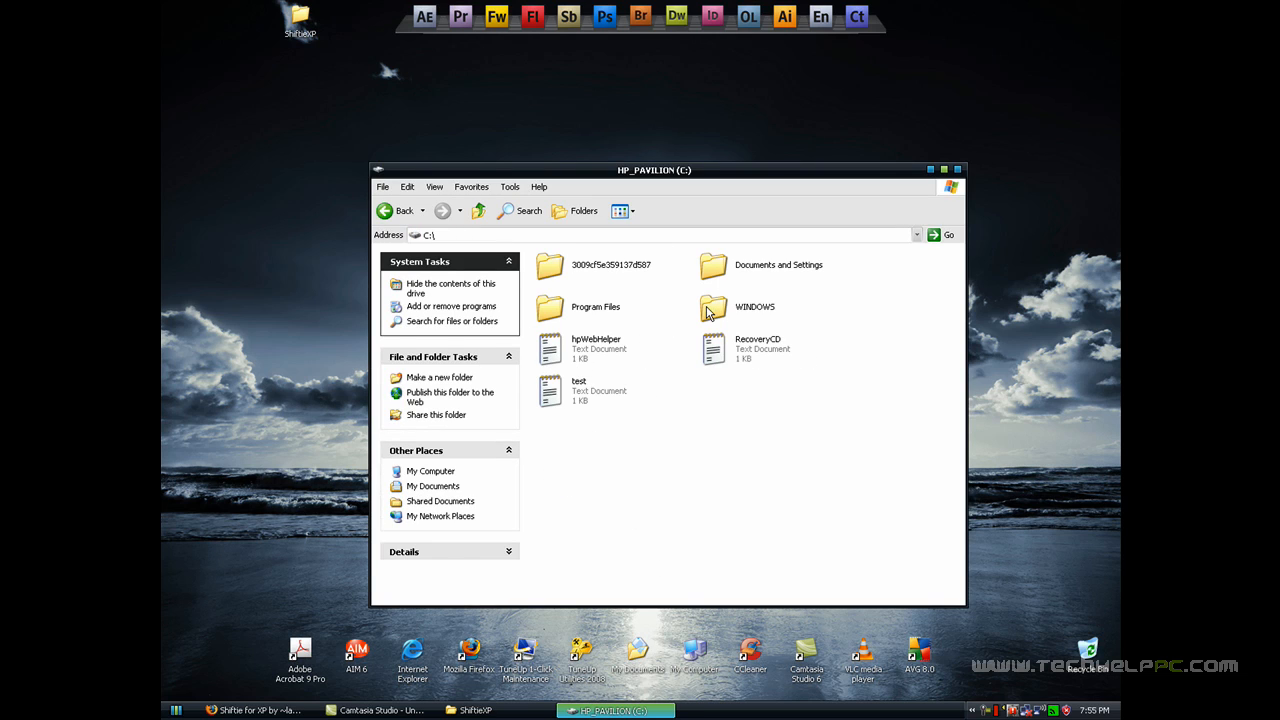
{"action": "double_click", "coordinate": [713, 300]}
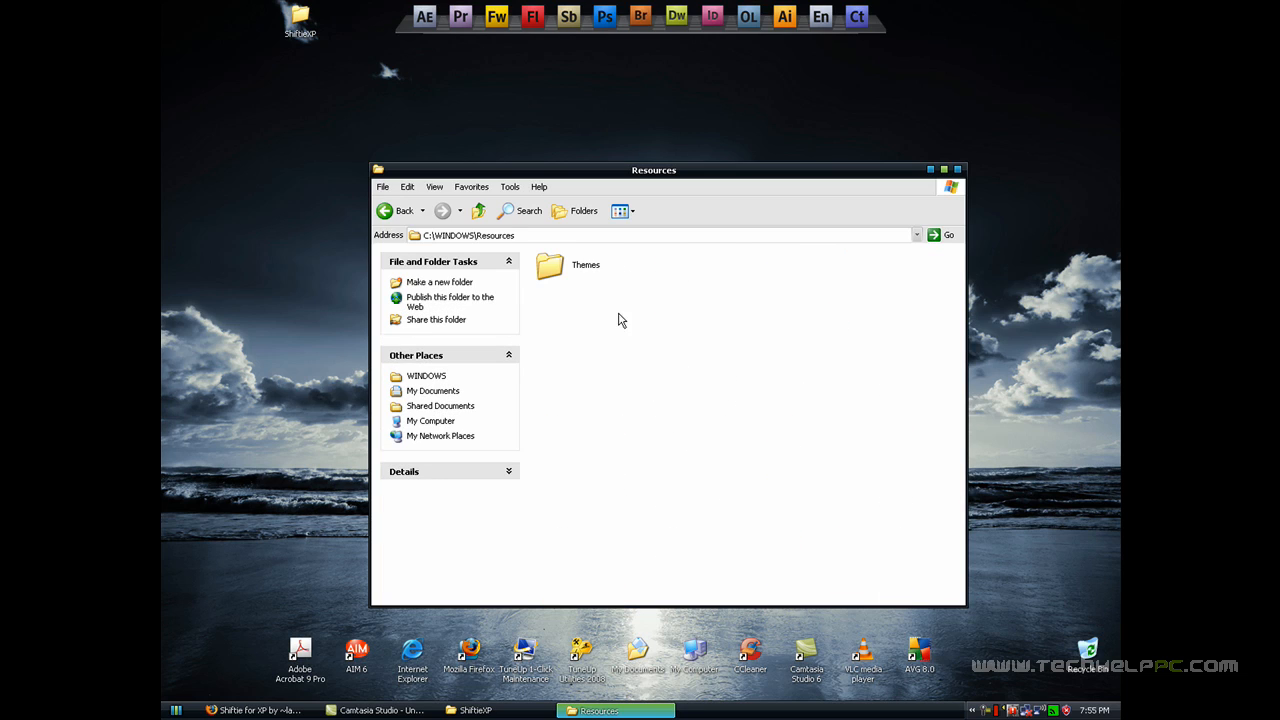
{"action": "double_click", "coordinate": [549, 265]}
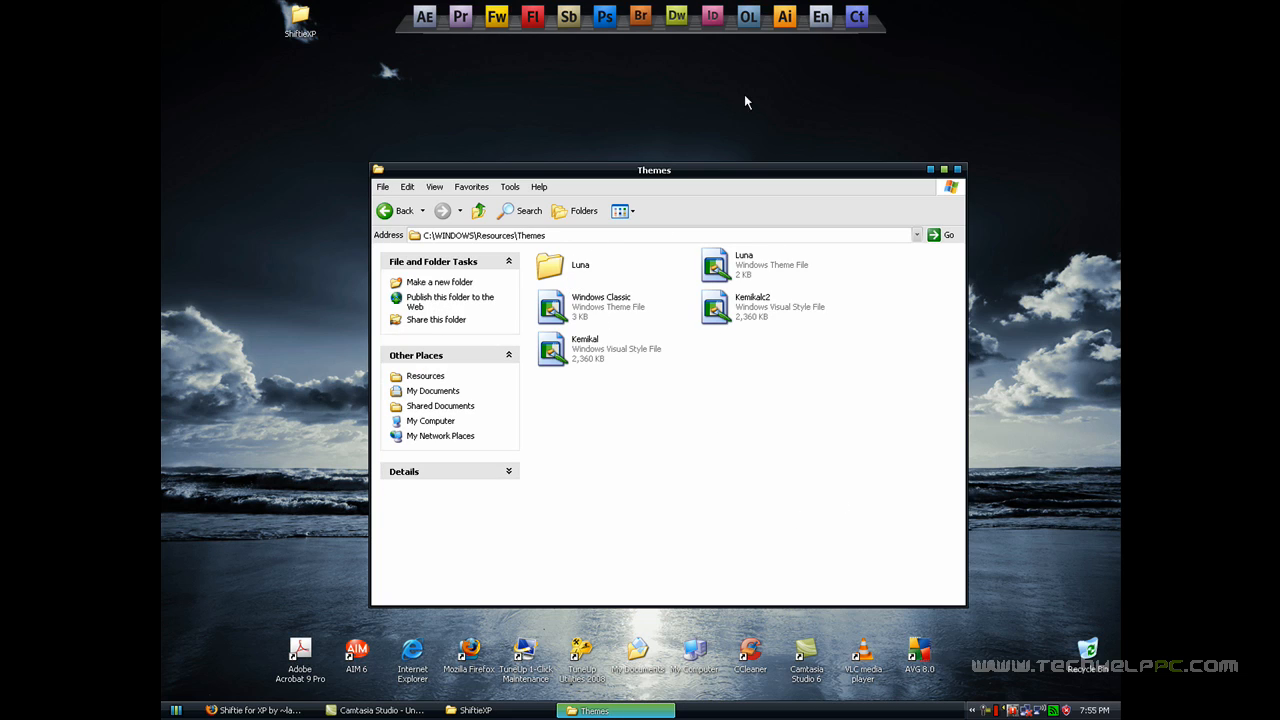
{"action": "left_click", "coordinate": [470, 710]}
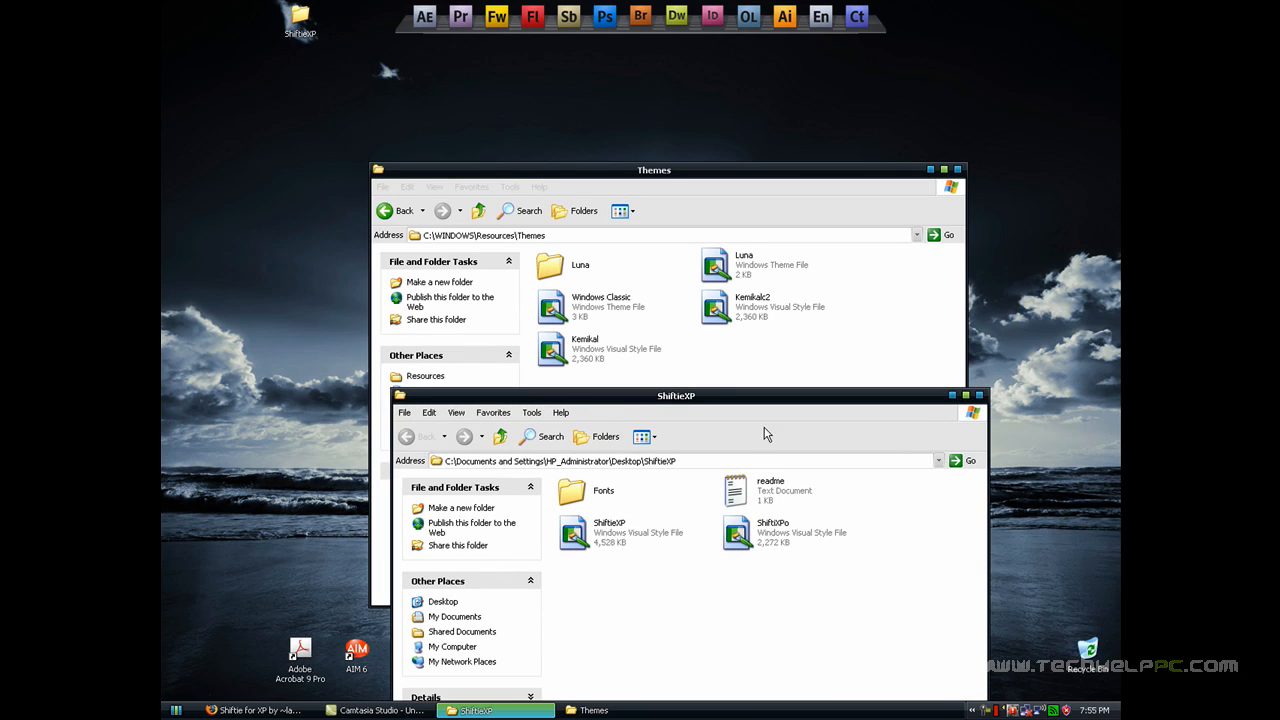
Select the ShiftXPo visual style file in the ShiftieXP folder.
{"action": "left_click", "coordinate": [737, 533]}
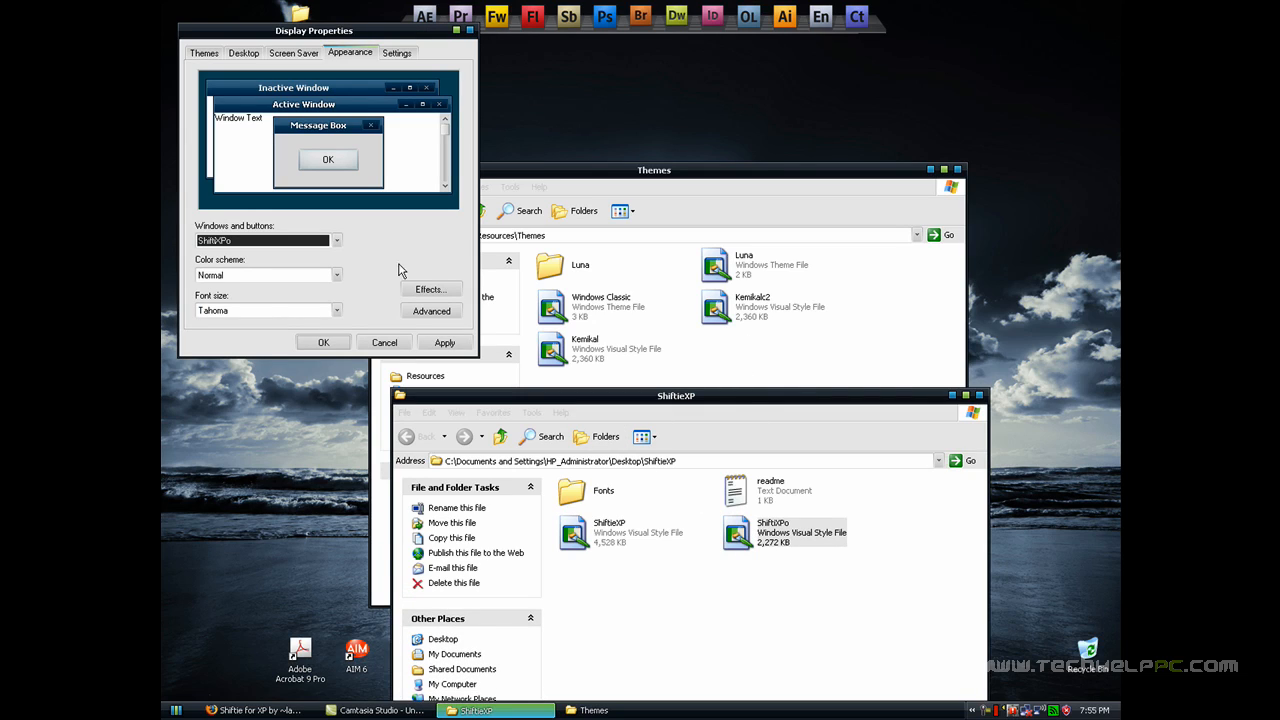
{"action": "mouse_move", "coordinate": [420, 216]}
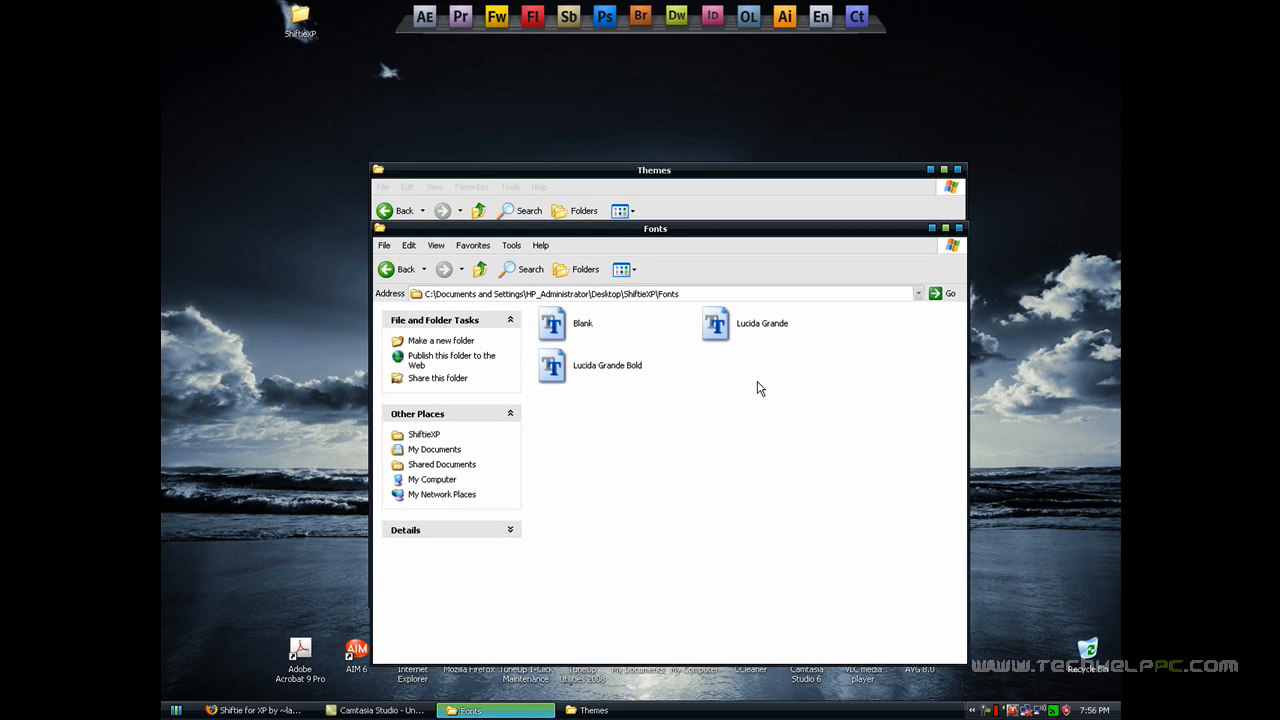
Close the Fonts and Themes folder windows to leave the desktop clear.
{"action": "left_click", "coordinate": [396, 269]}
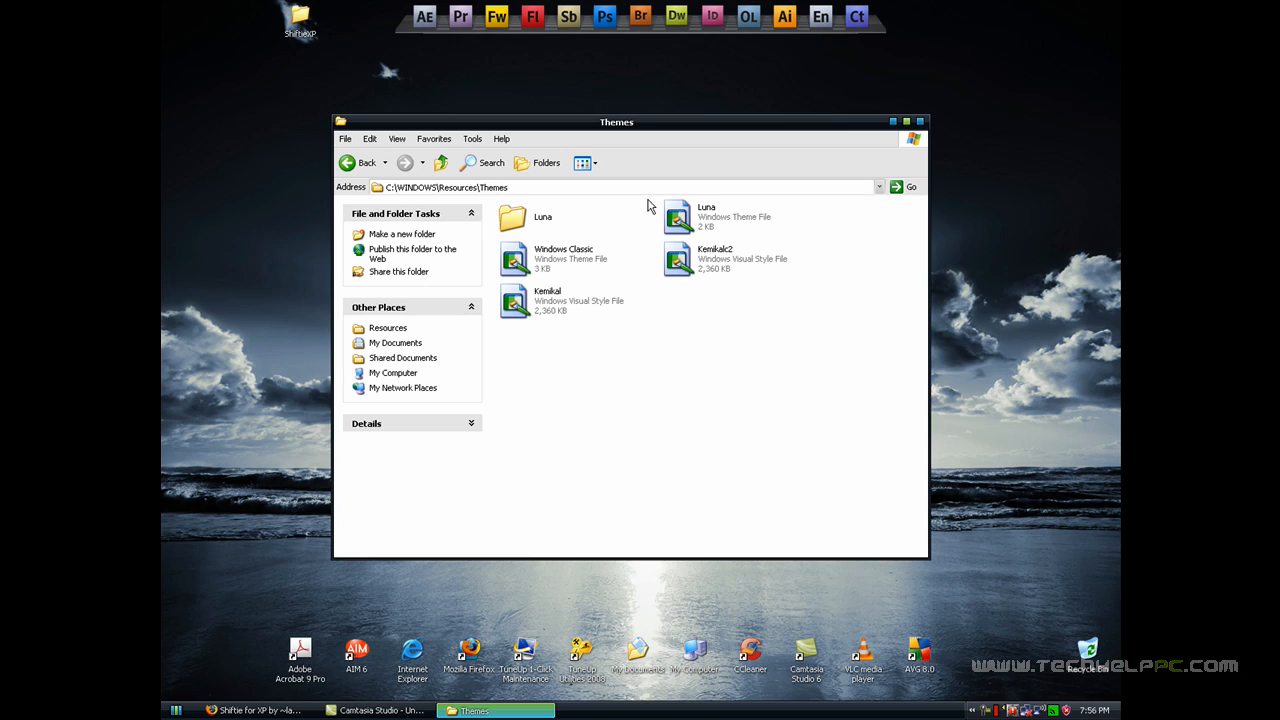
{"action": "left_click", "coordinate": [919, 121]}
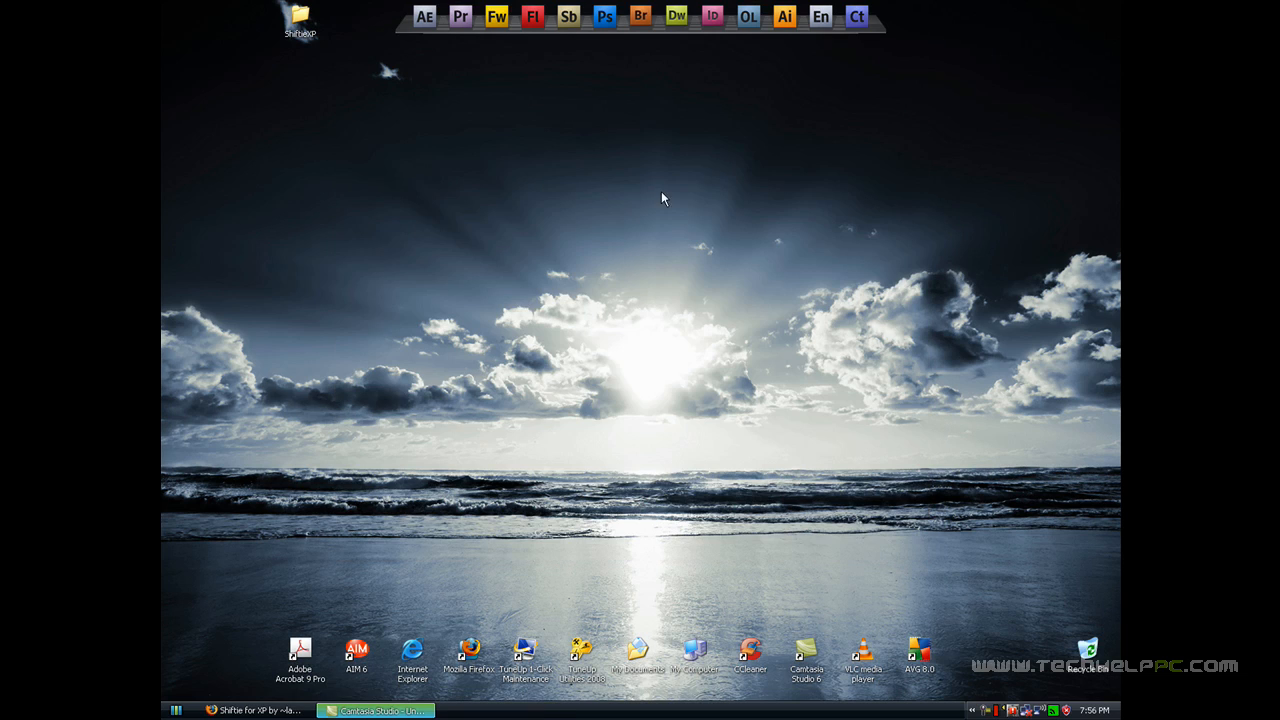
{"action": "mouse_move", "coordinate": [408, 393]}
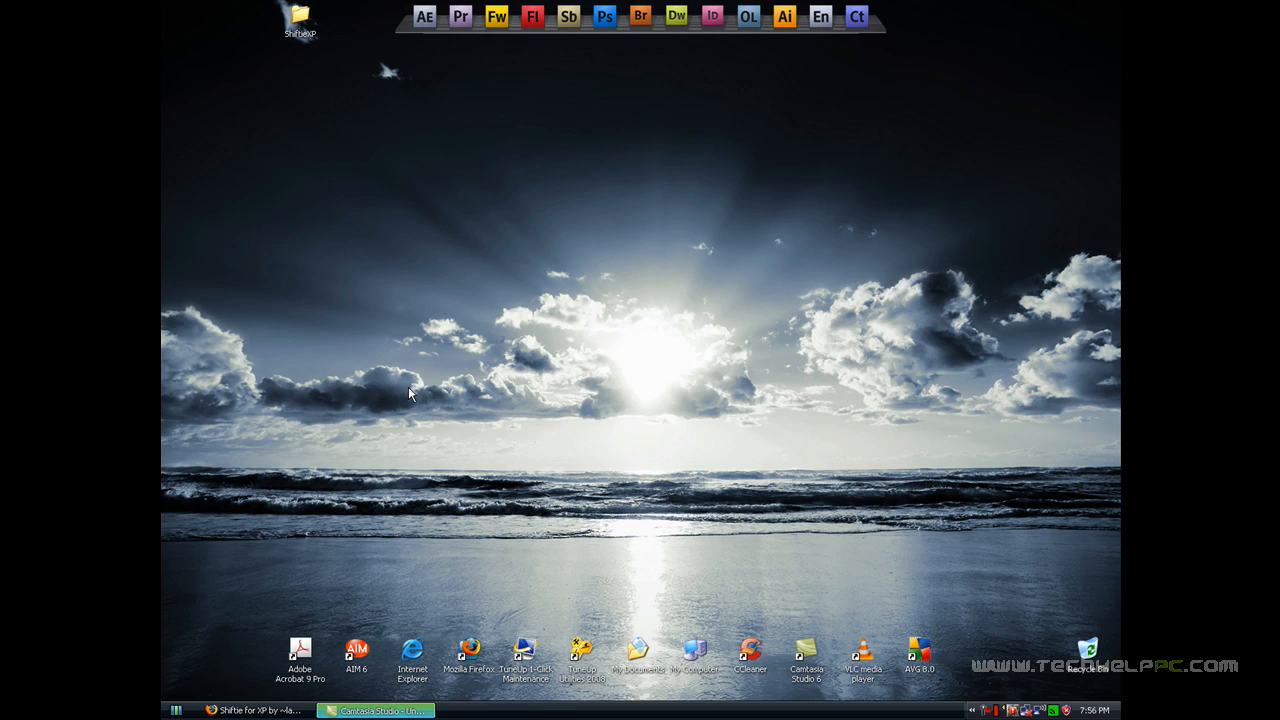
{"action": "mouse_move", "coordinate": [770, 409]}
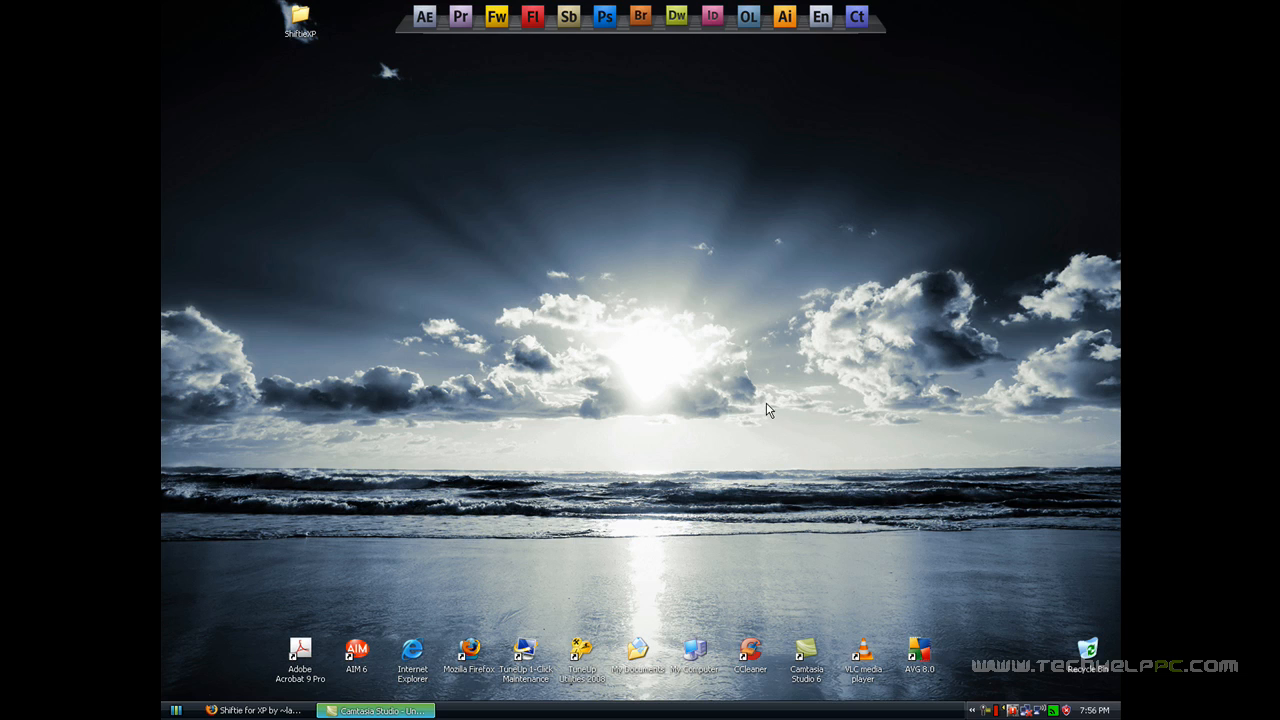
{"action": "mouse_move", "coordinate": [910, 620]}
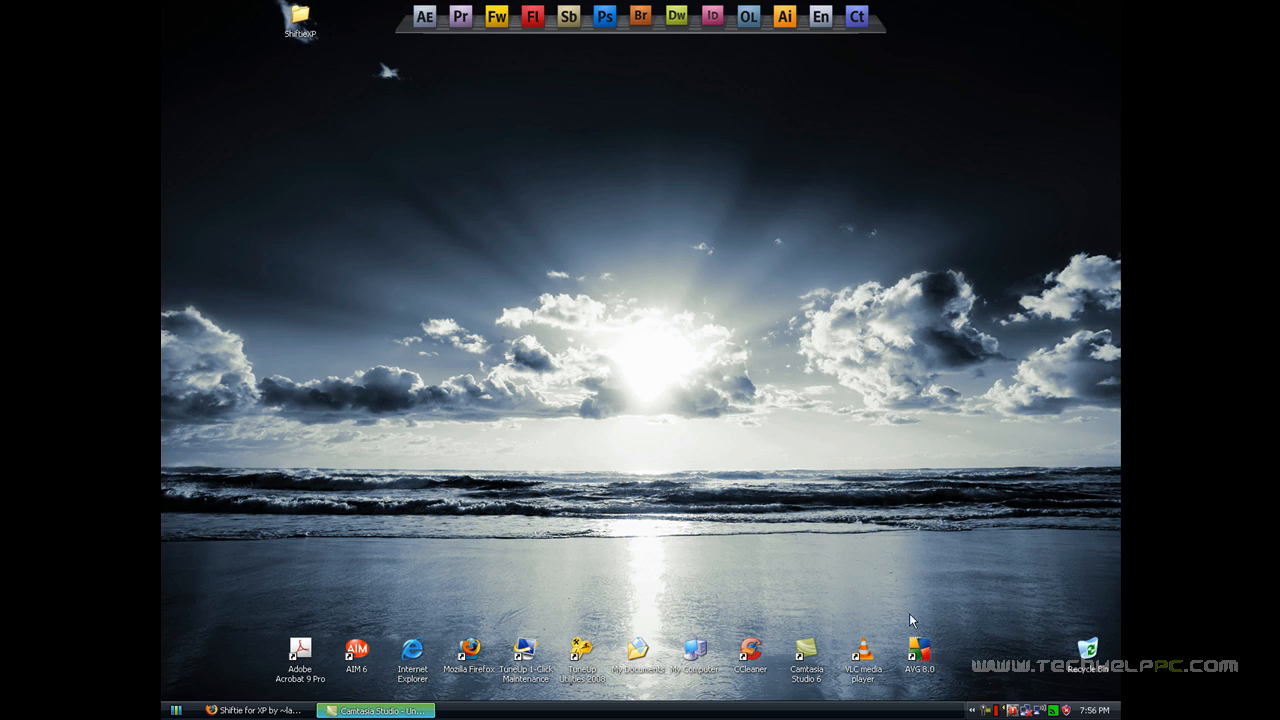